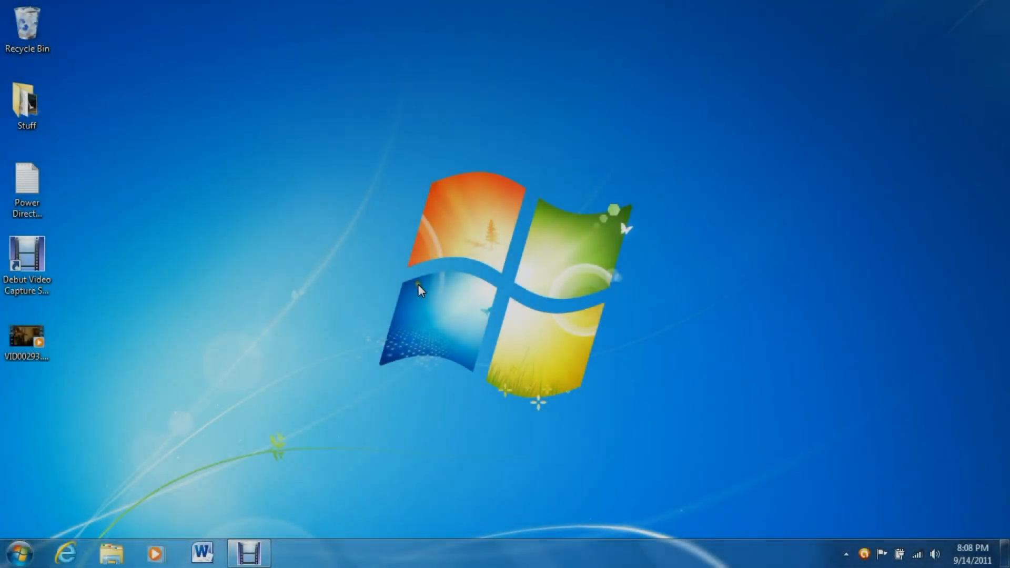
mouse_move(376, 286)
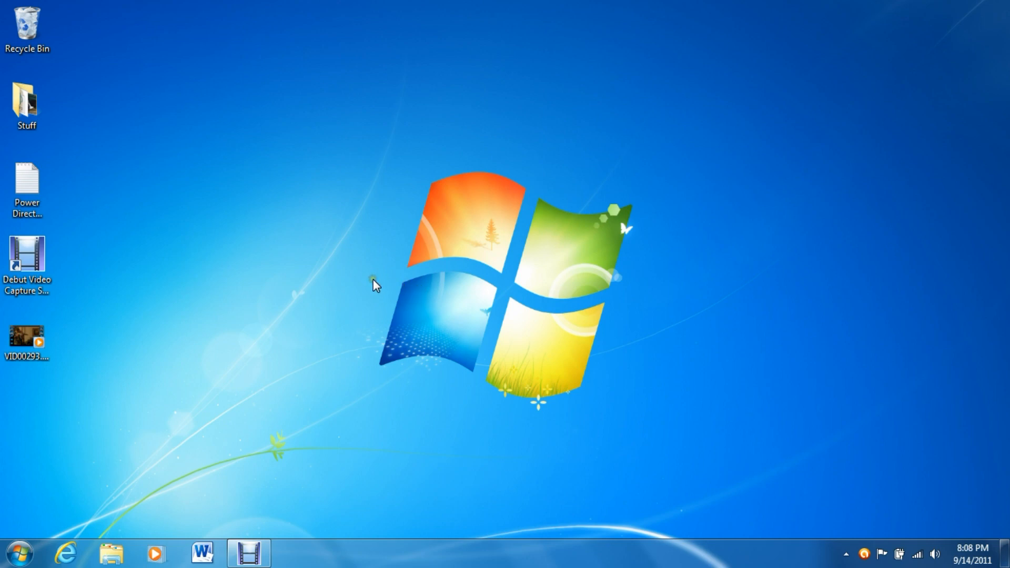
mouse_move(161, 301)
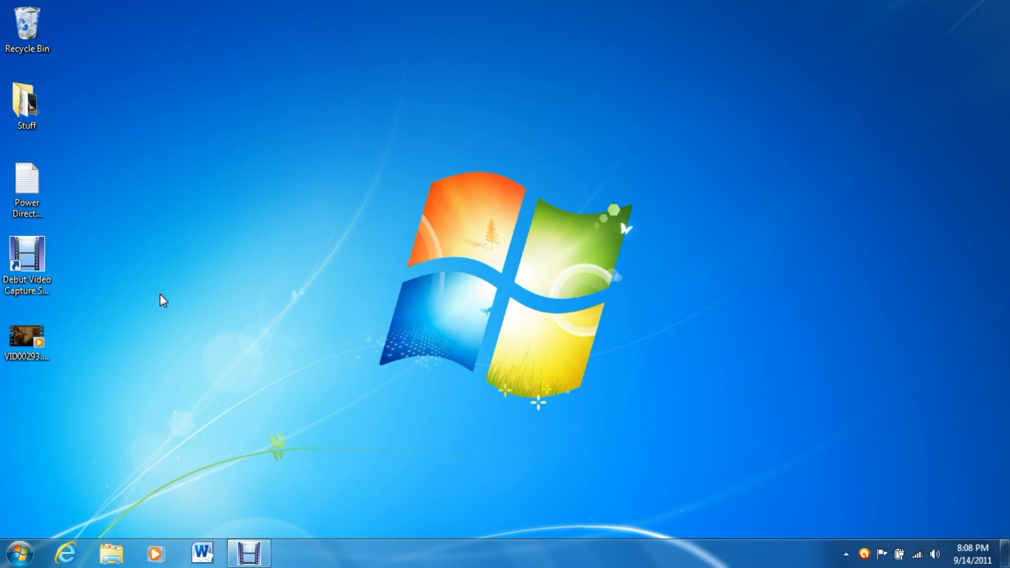
mouse_move(305, 308)
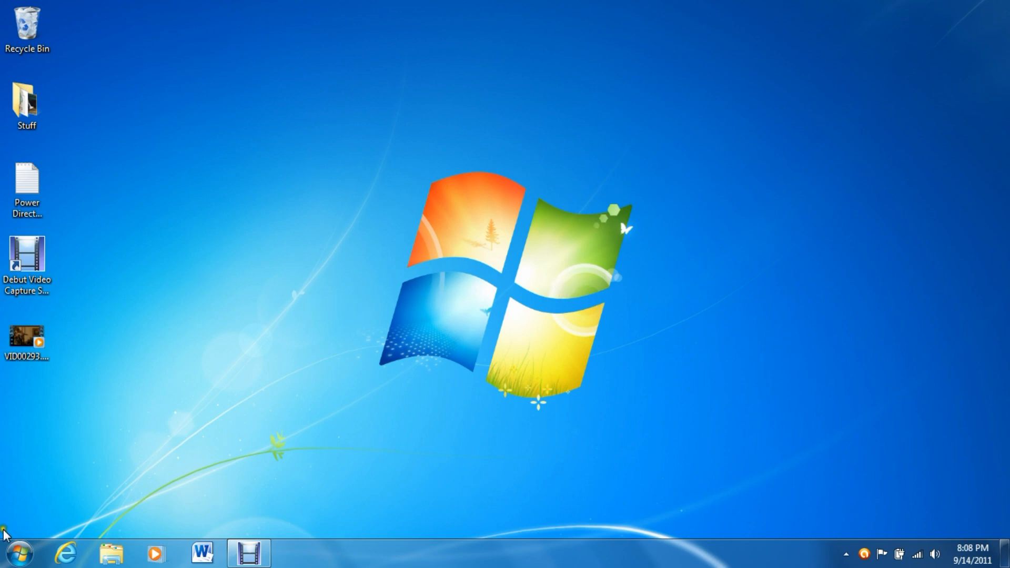
Step: Launch CyberLink PowerDirector 9 from the Start menu into a new empty project
click(11, 546)
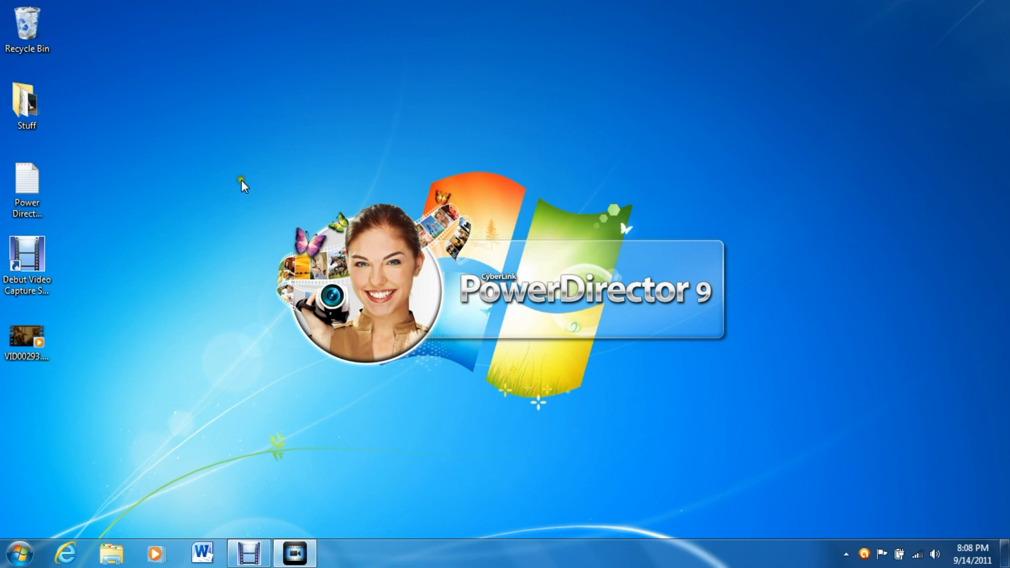
mouse_move(653, 309)
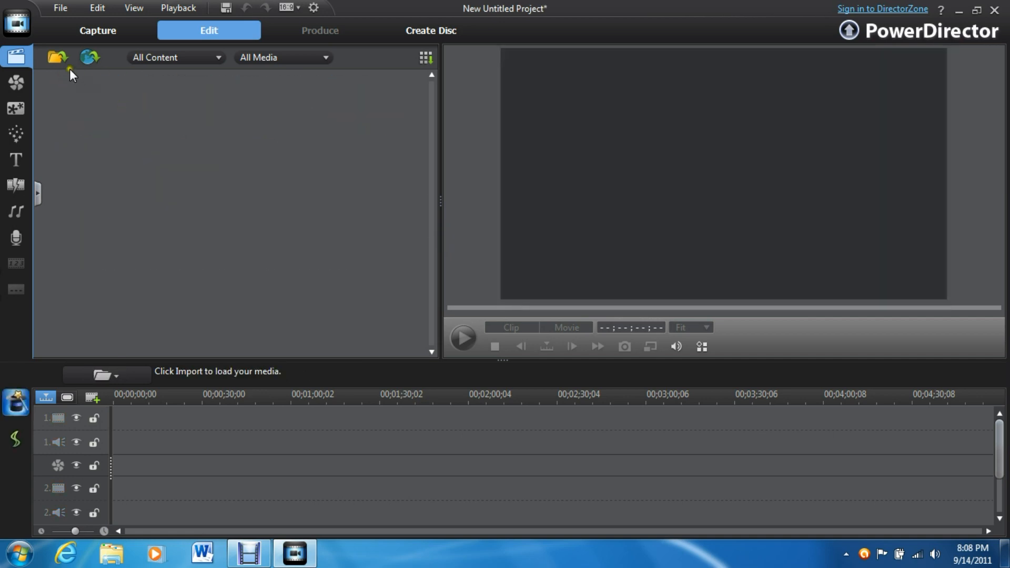
mouse_move(177, 134)
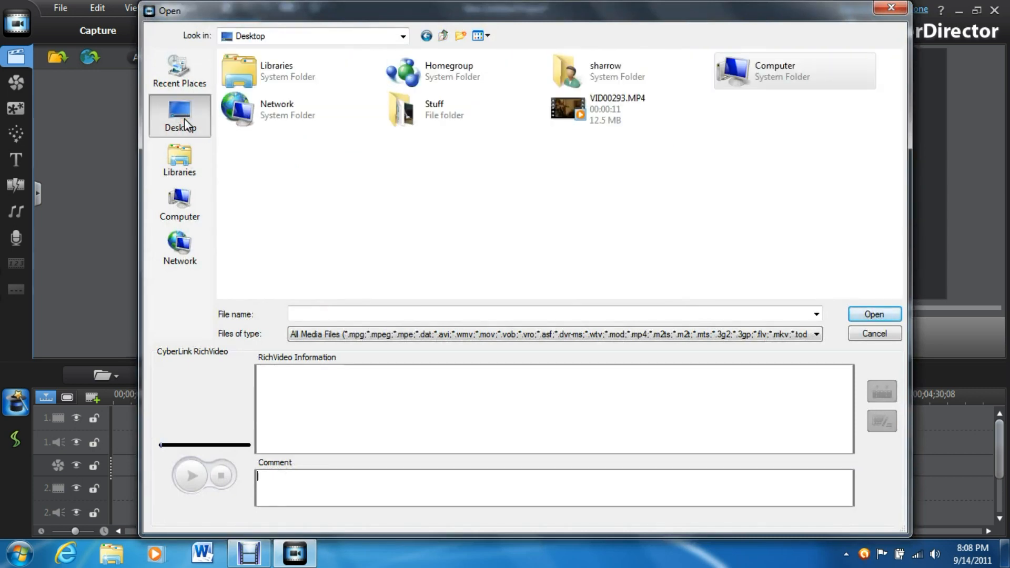
Step: Import the VID00293.MP4 gun video from the Desktop into the media library
click(564, 107)
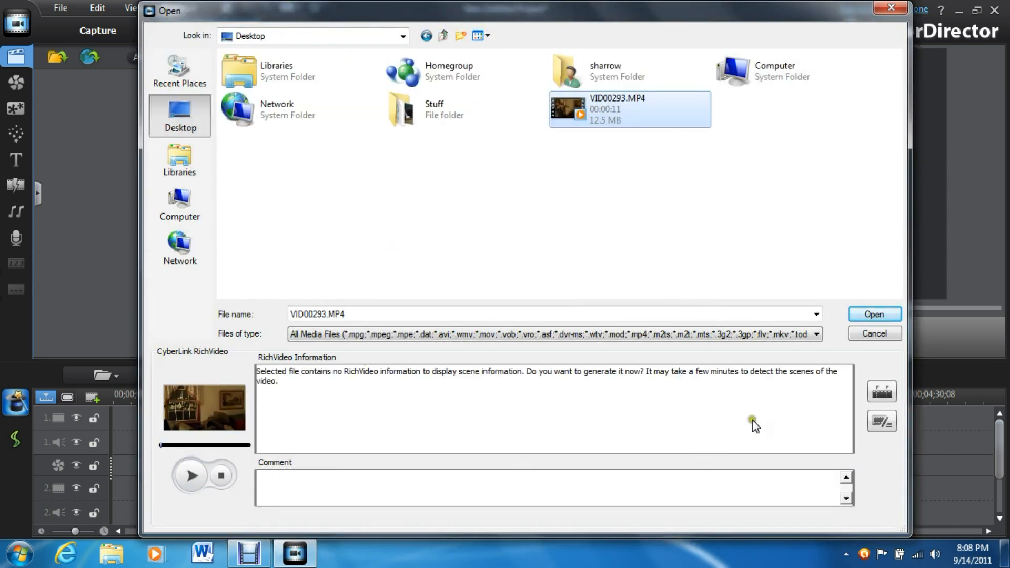
click(874, 314)
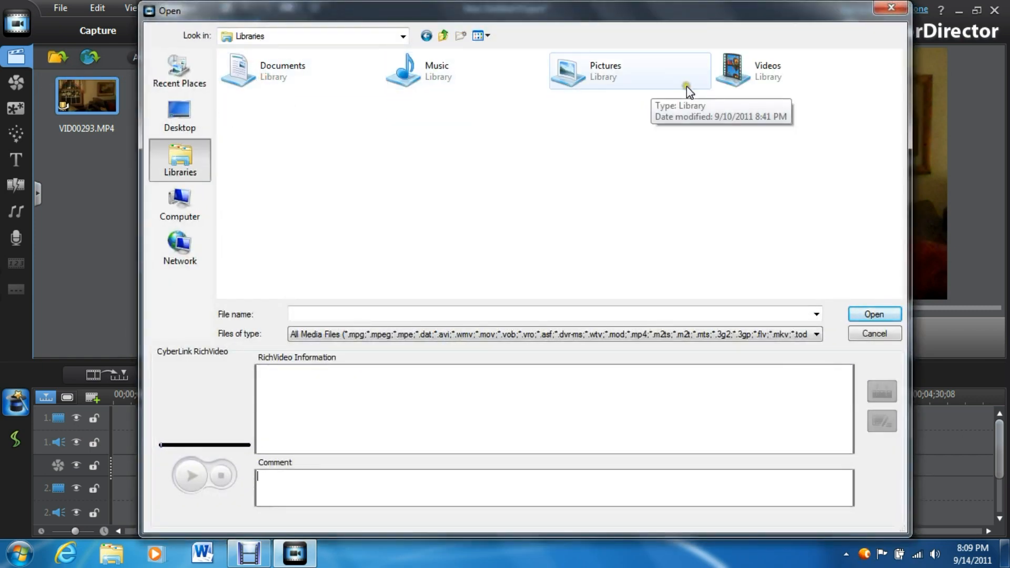
Step: Import muzzle flash angled.png from Videos > Explosion Package > Muzzle flashes
double_click(605, 71)
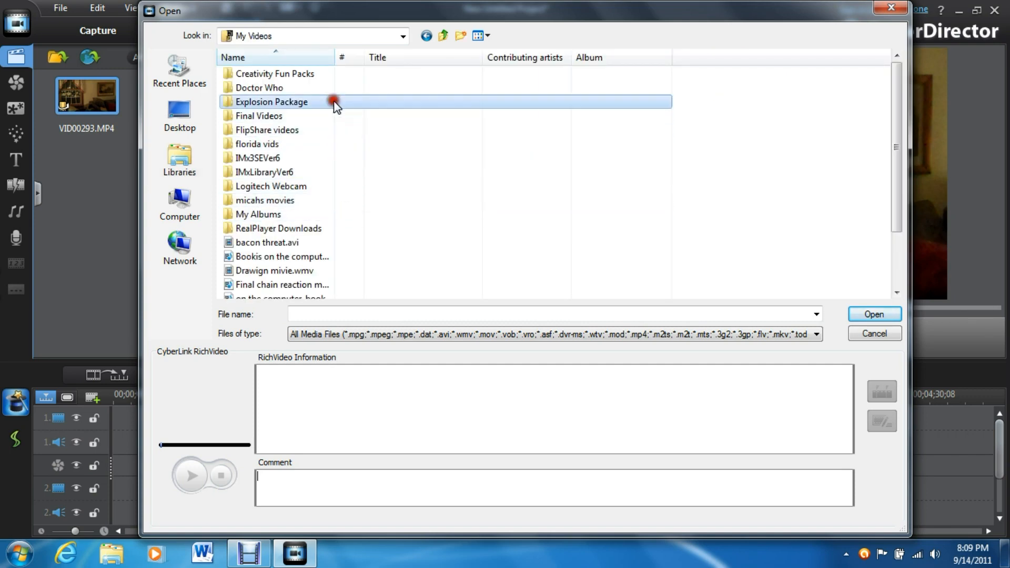
double_click(269, 102)
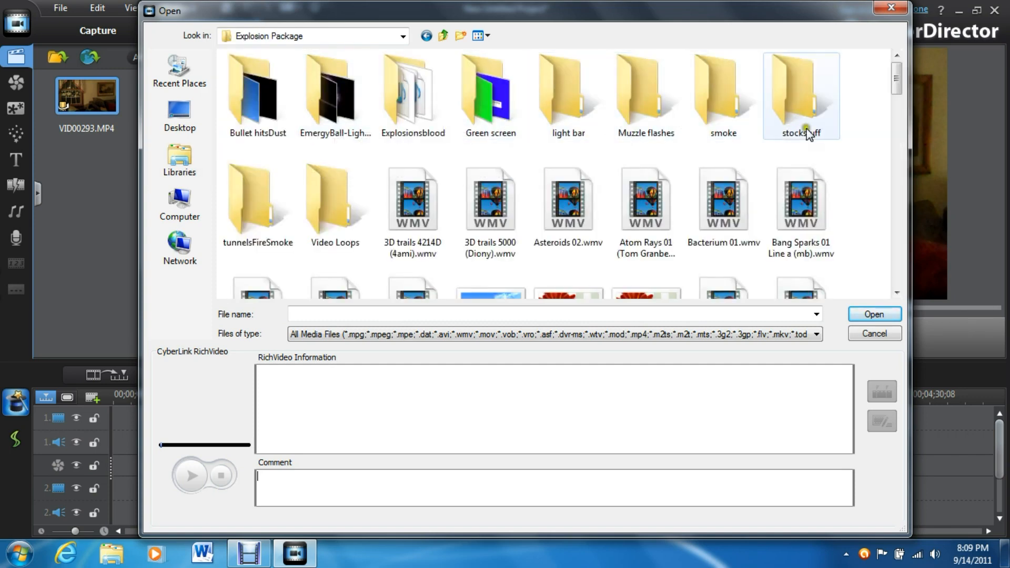
double_click(646, 95)
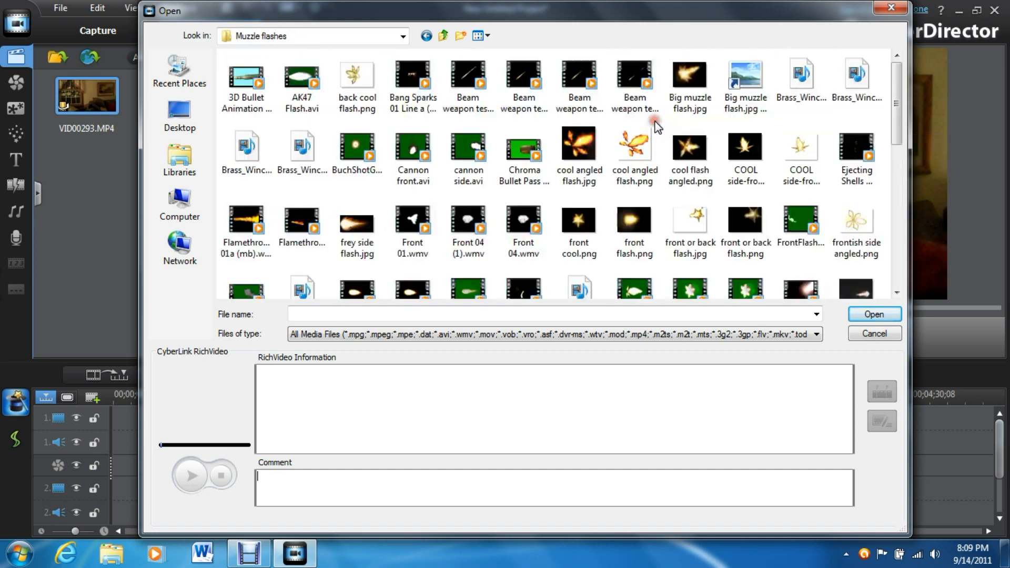
scroll(down, 3)
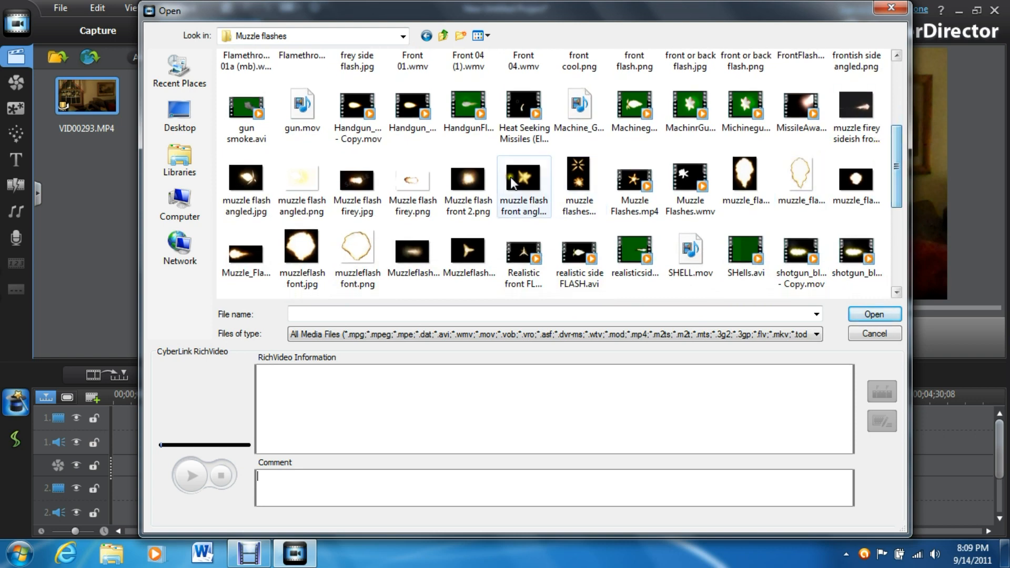
click(302, 179)
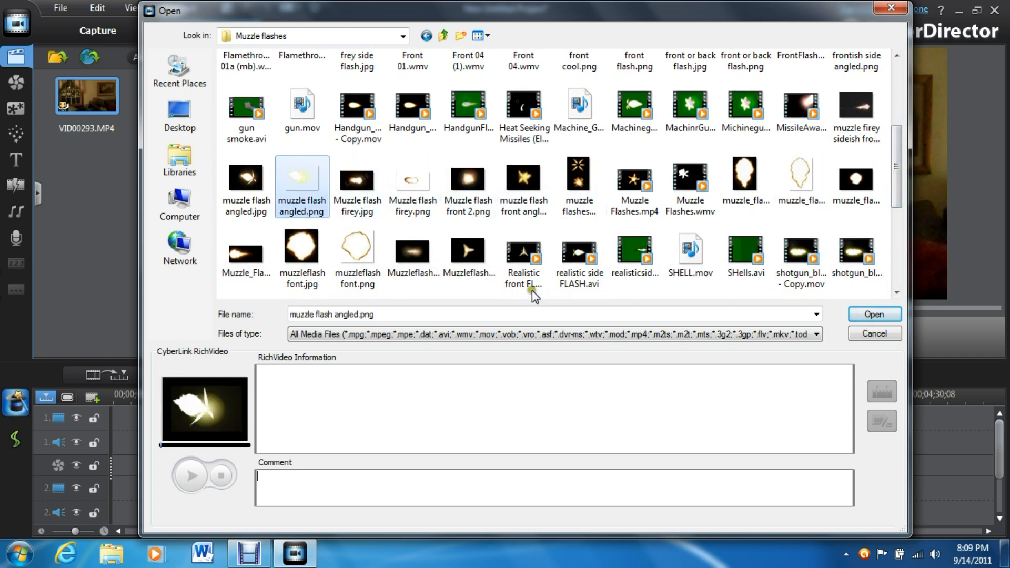
click(874, 314)
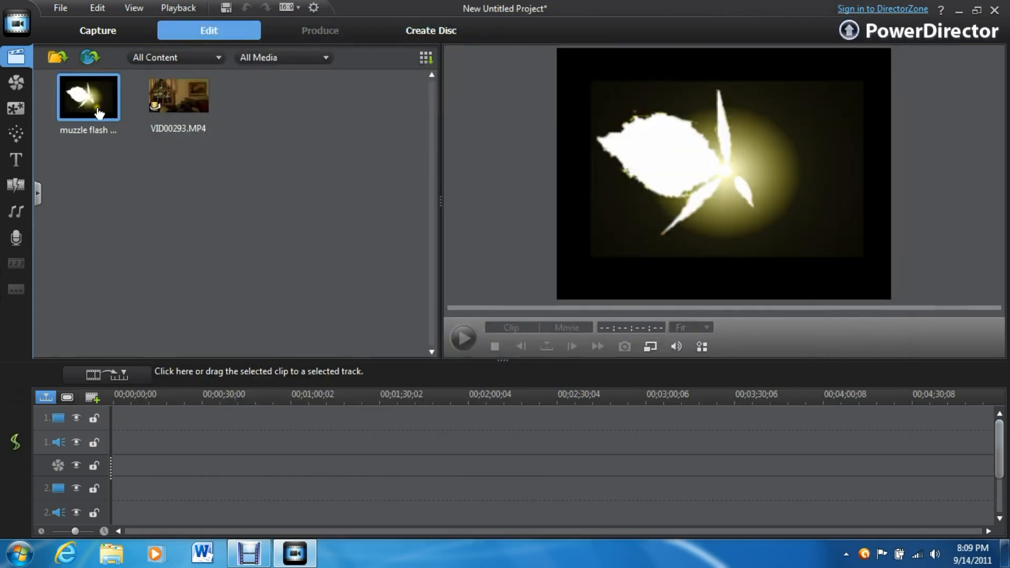
Step: Start another media import and navigate from the desktop to the computer's drives
click(56, 58)
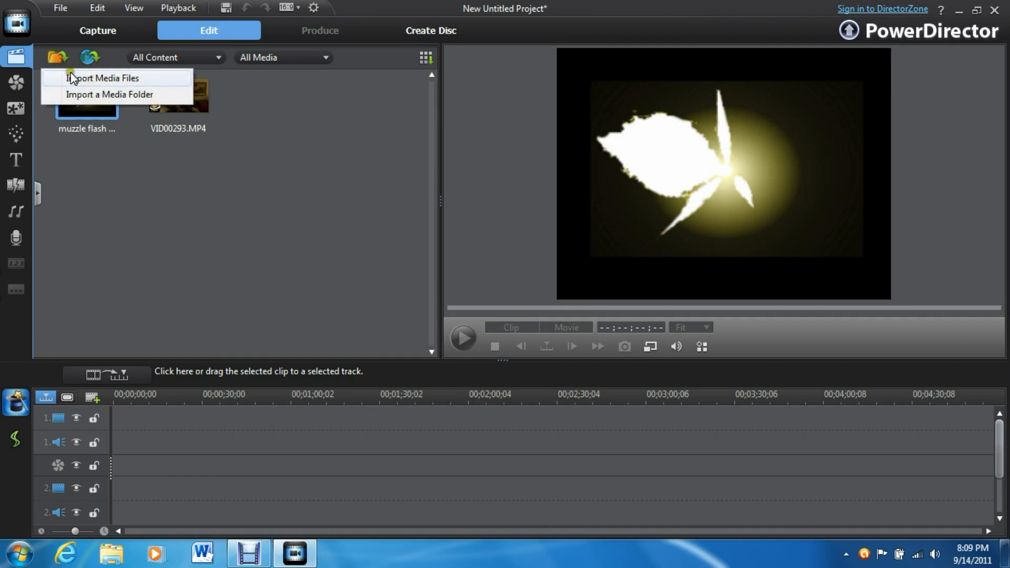
click(103, 77)
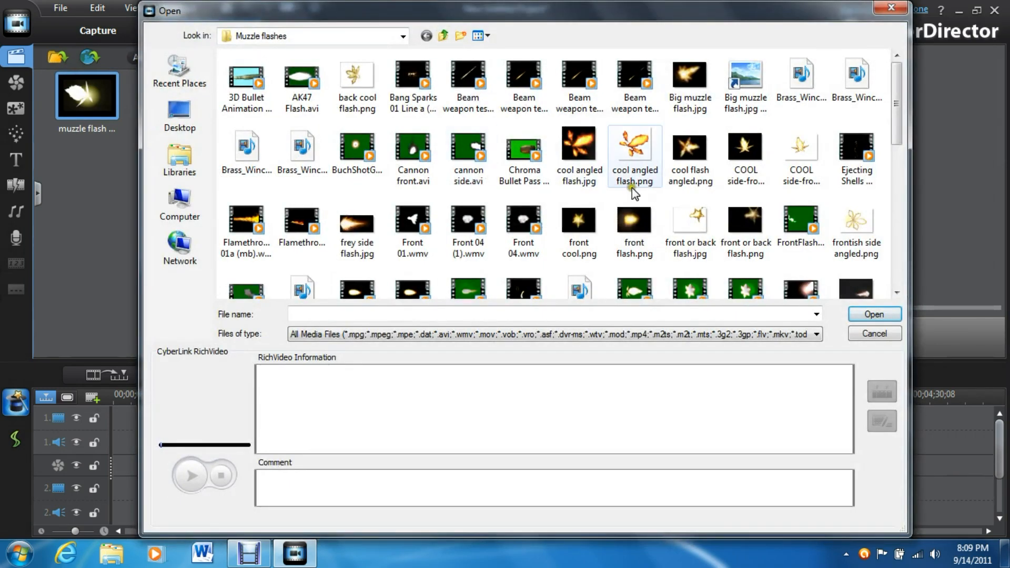
click(444, 34)
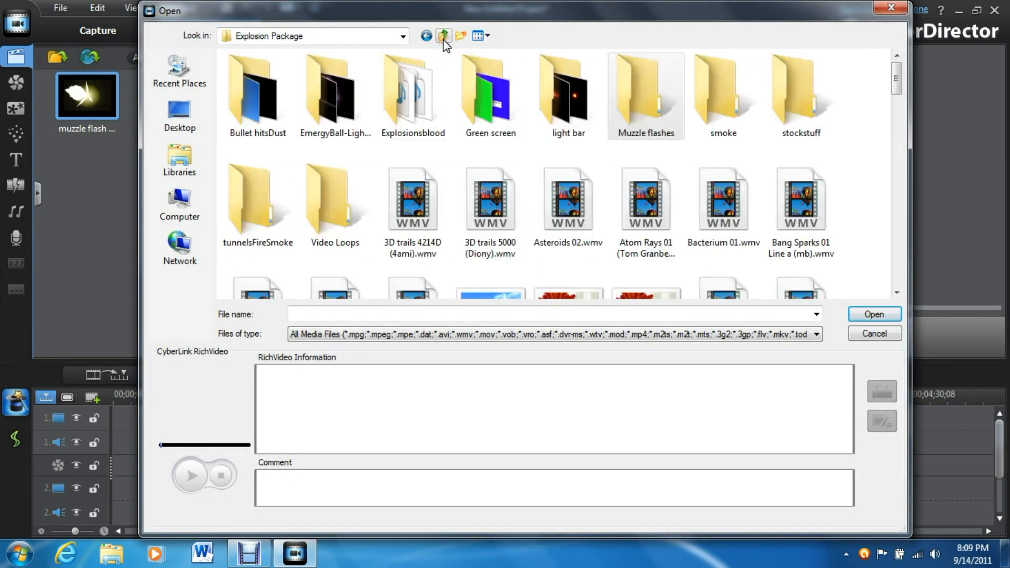
double_click(646, 93)
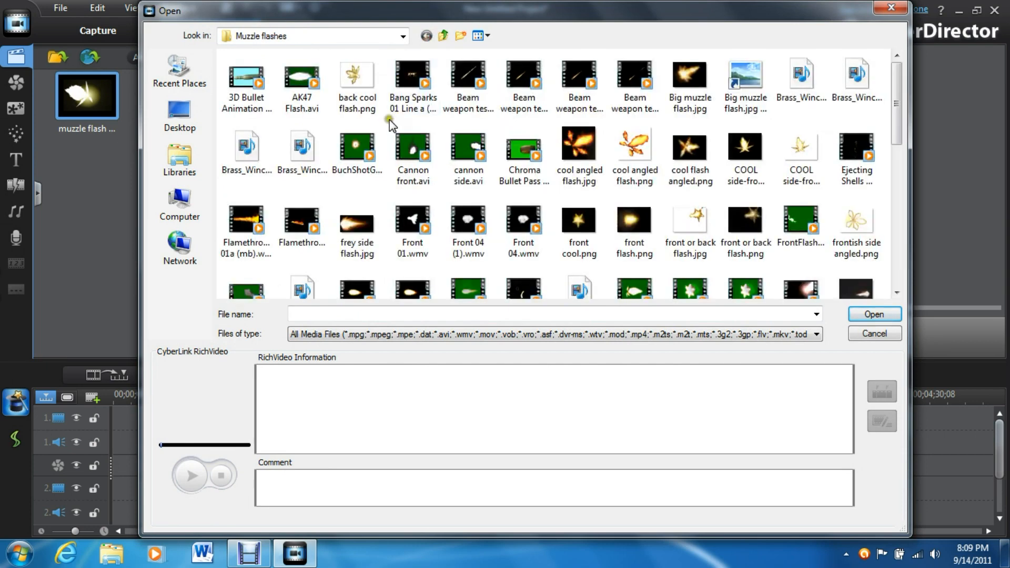
click(179, 114)
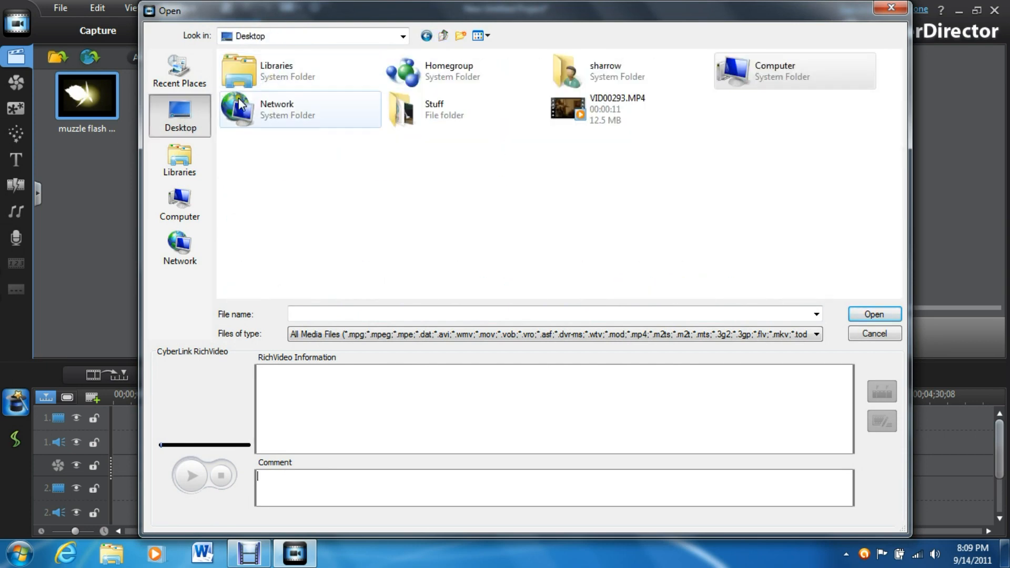
click(179, 203)
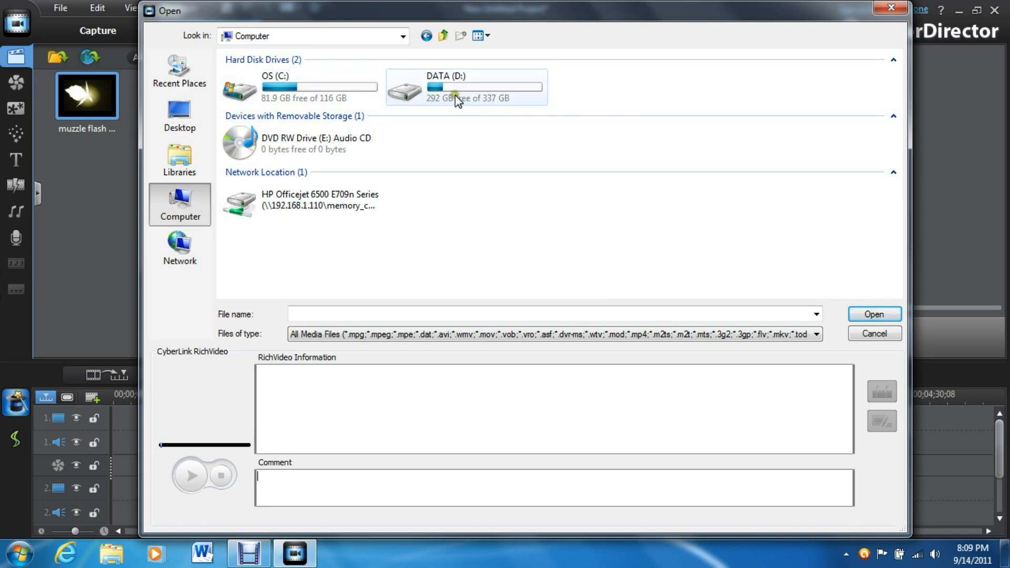
Step: Import AK47 Single Gunshot Sound Effect.mp3 from D: > My Music > Sound effects > Guns
double_click(463, 86)
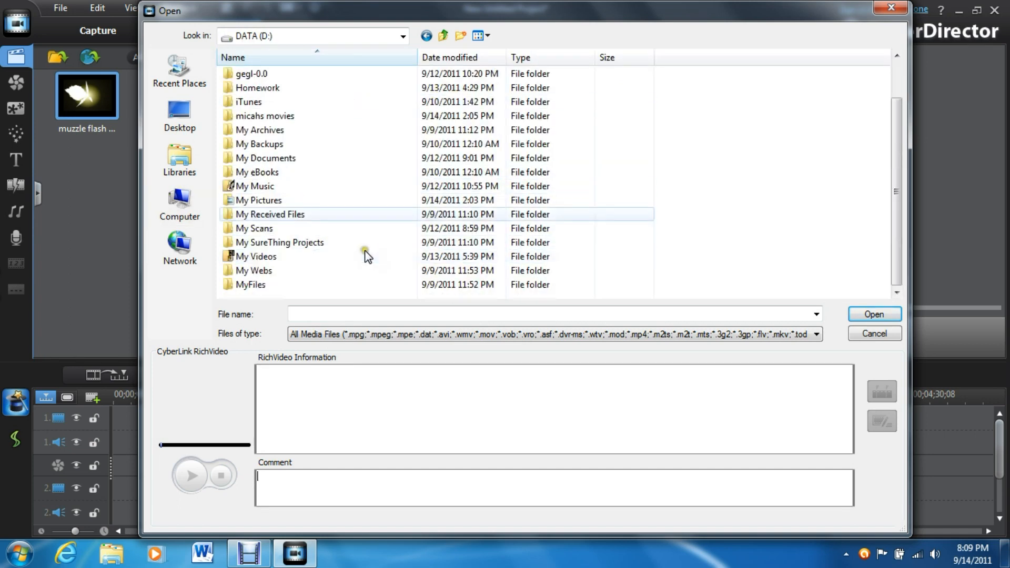
double_click(253, 185)
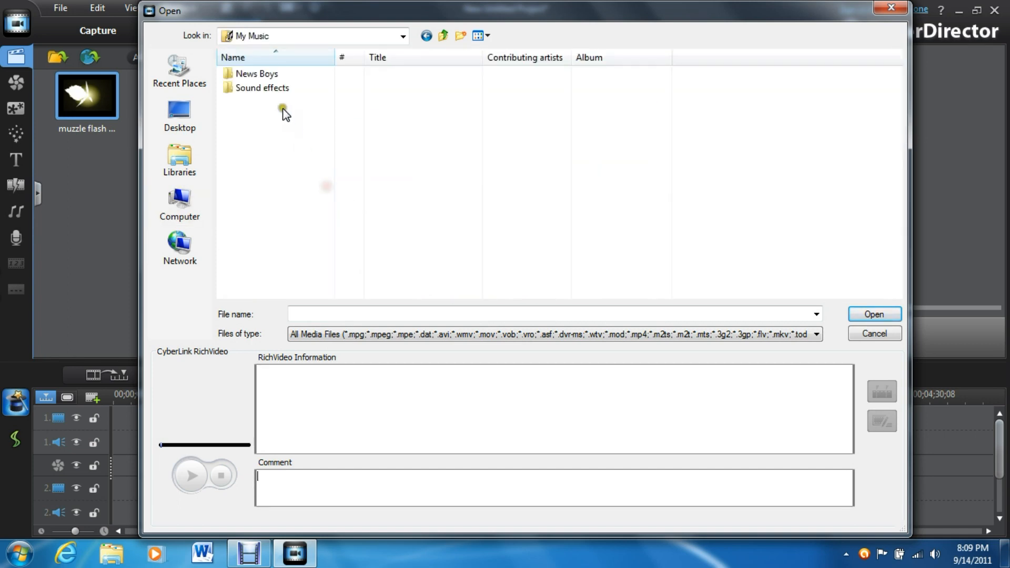
double_click(261, 87)
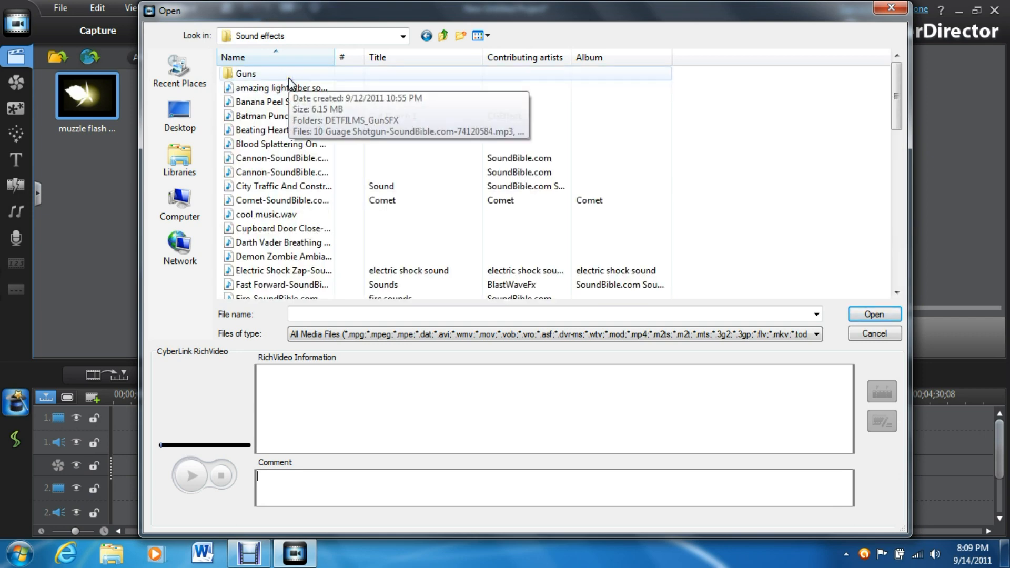
double_click(250, 73)
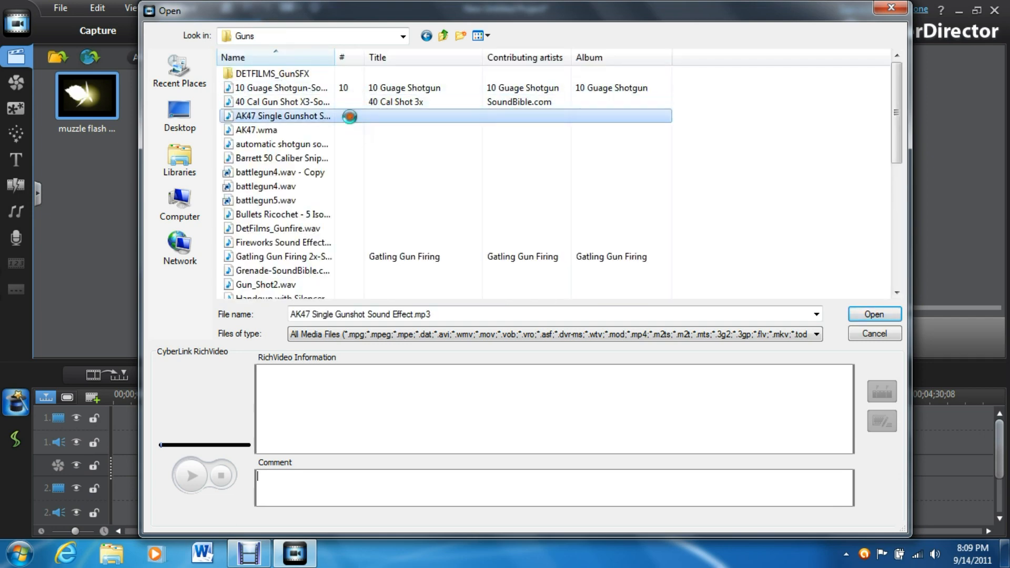
click(188, 474)
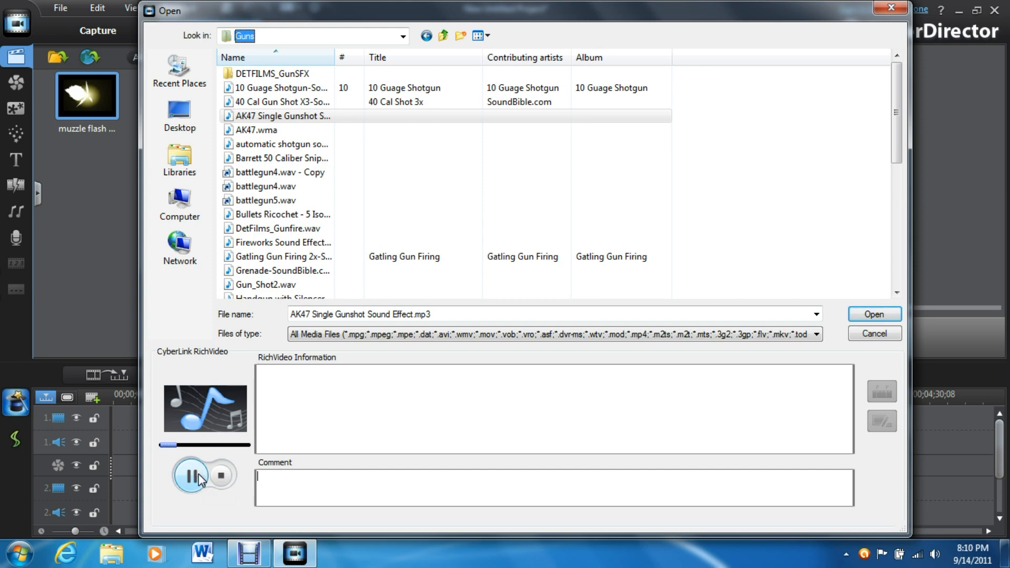
click(875, 314)
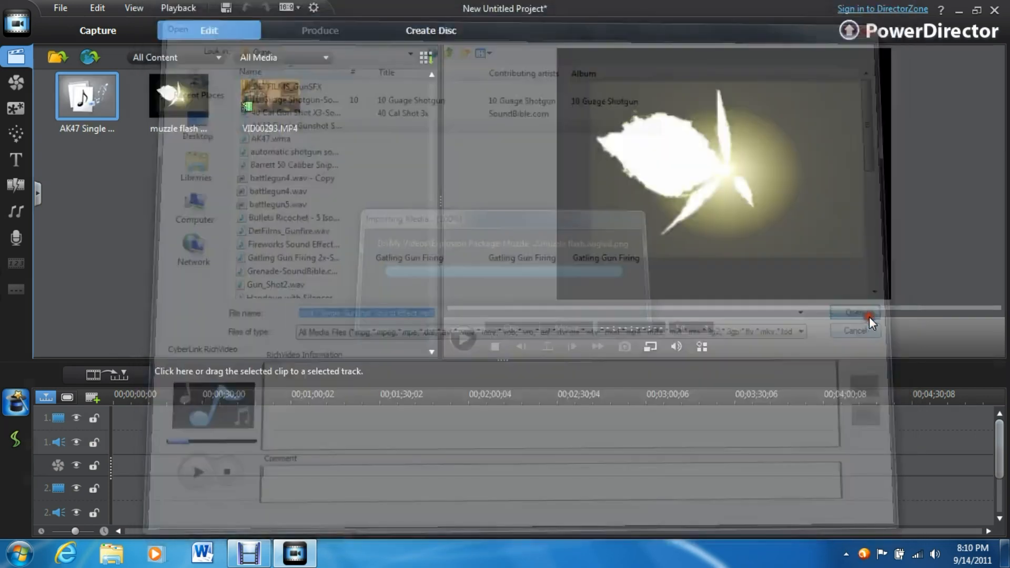
click(50, 58)
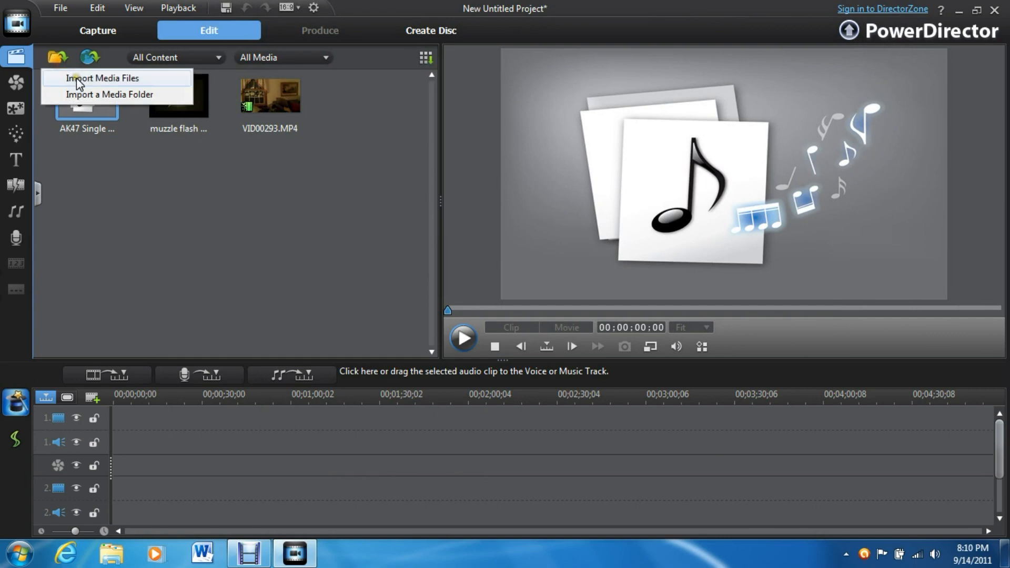
Step: Find shell fall.mp4 via Start menu search, drop it into the media library and preview it
click(103, 78)
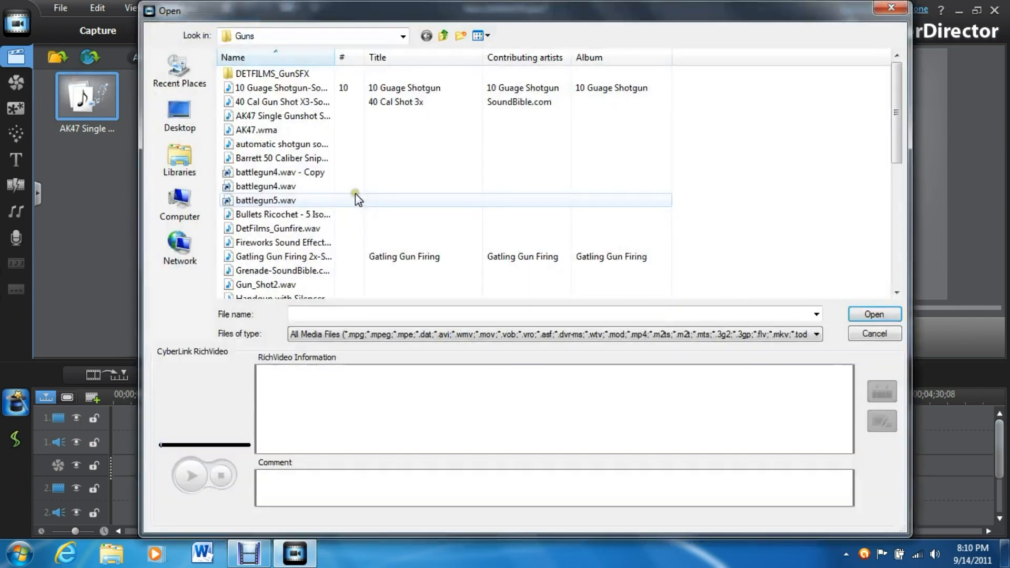
mouse_move(426, 201)
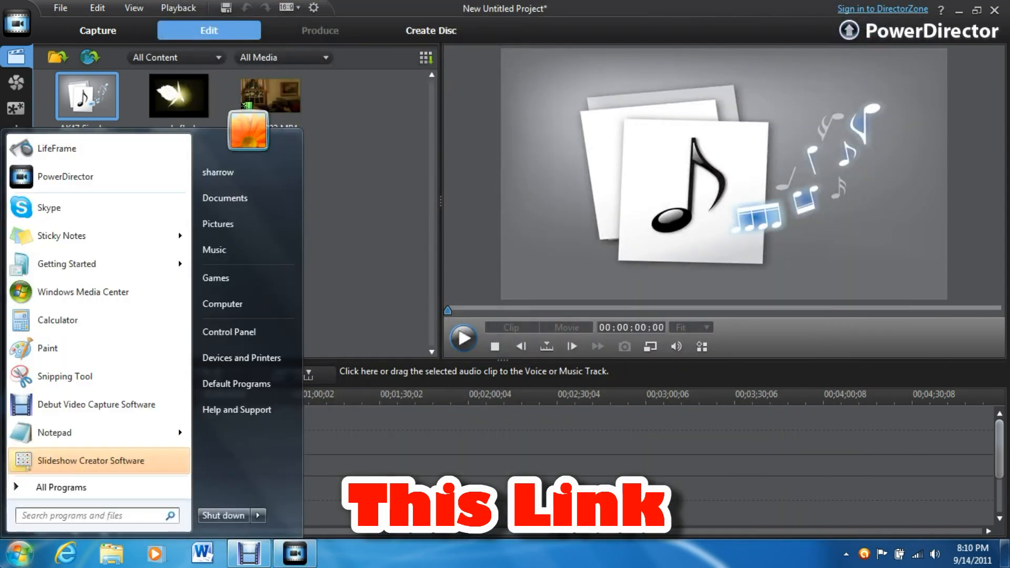
text(shell fall)
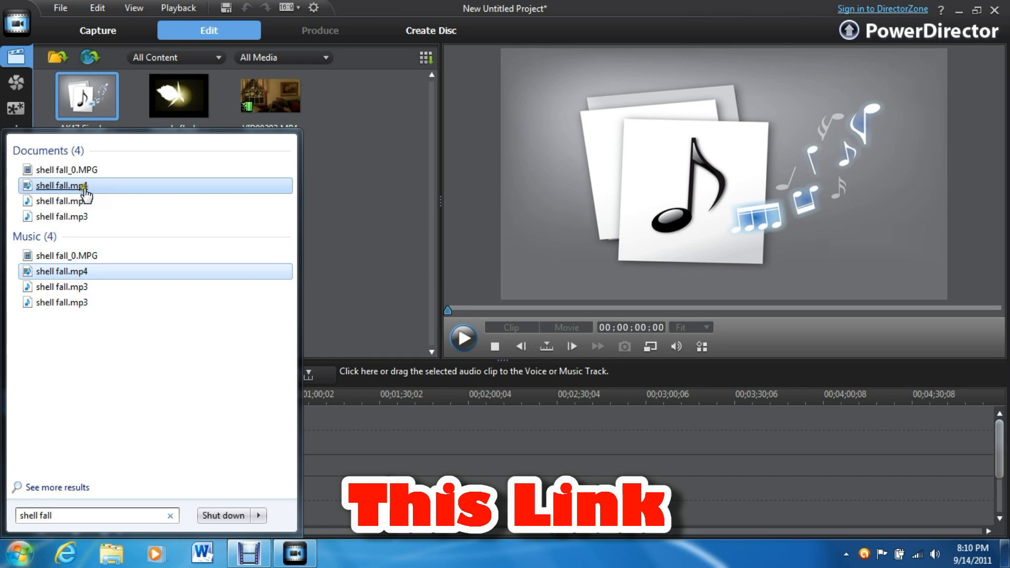
drag(62, 185, 376, 149)
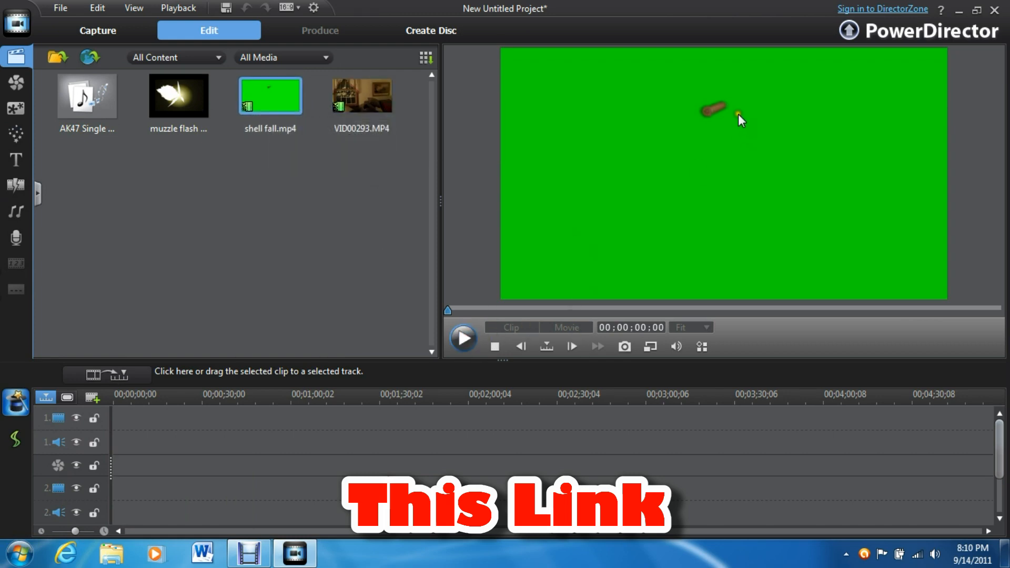
click(463, 337)
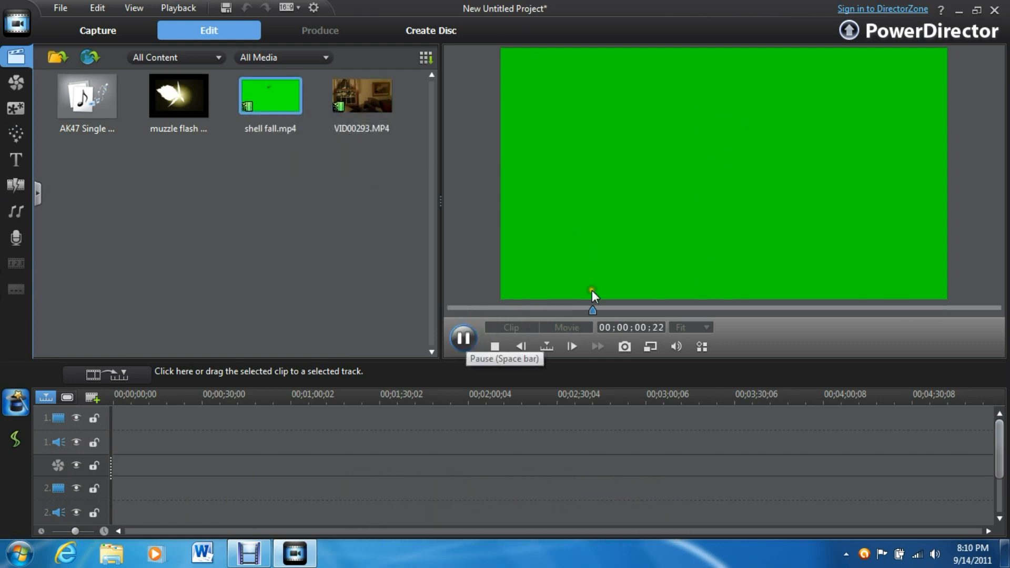
click(362, 96)
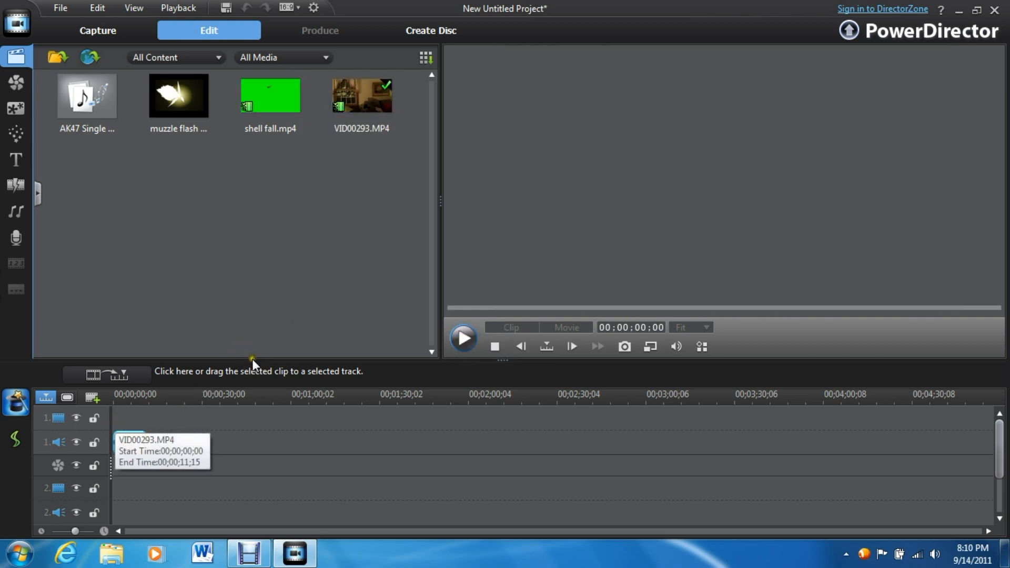
Step: Place VID00293.MP4 at the start of track 1 and add one video and one audio track
drag(361, 95, 129, 418)
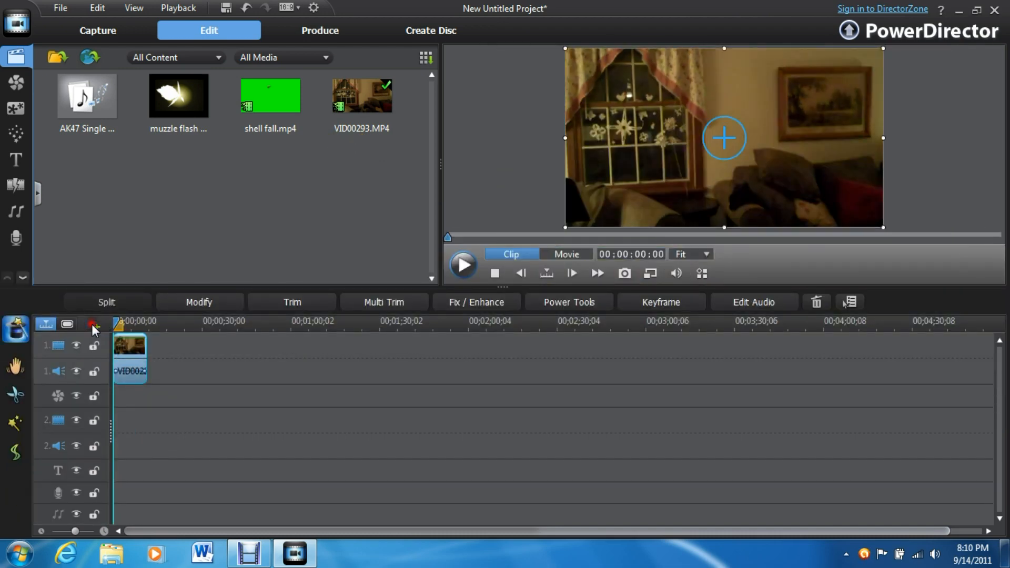
click(93, 325)
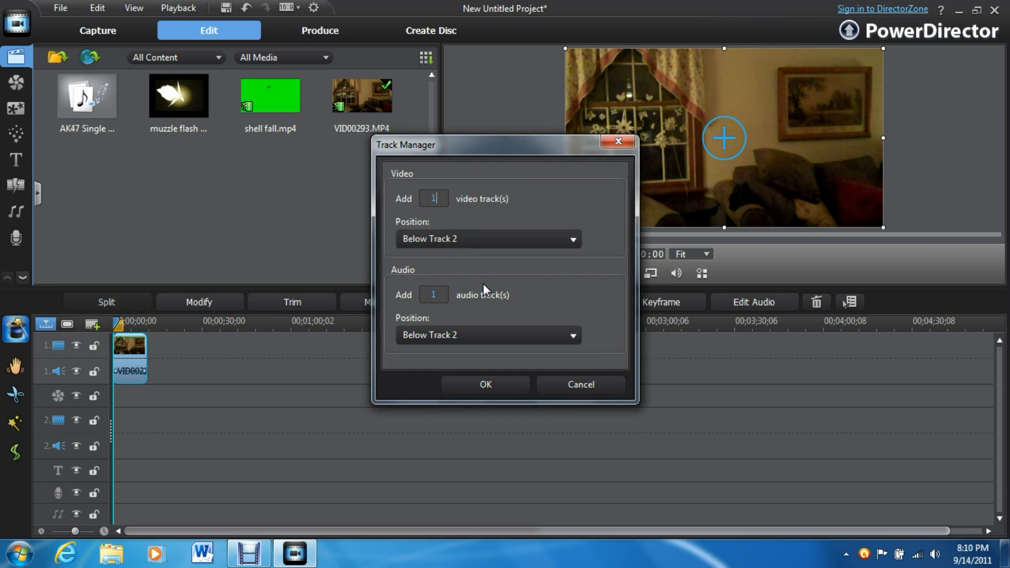
click(485, 385)
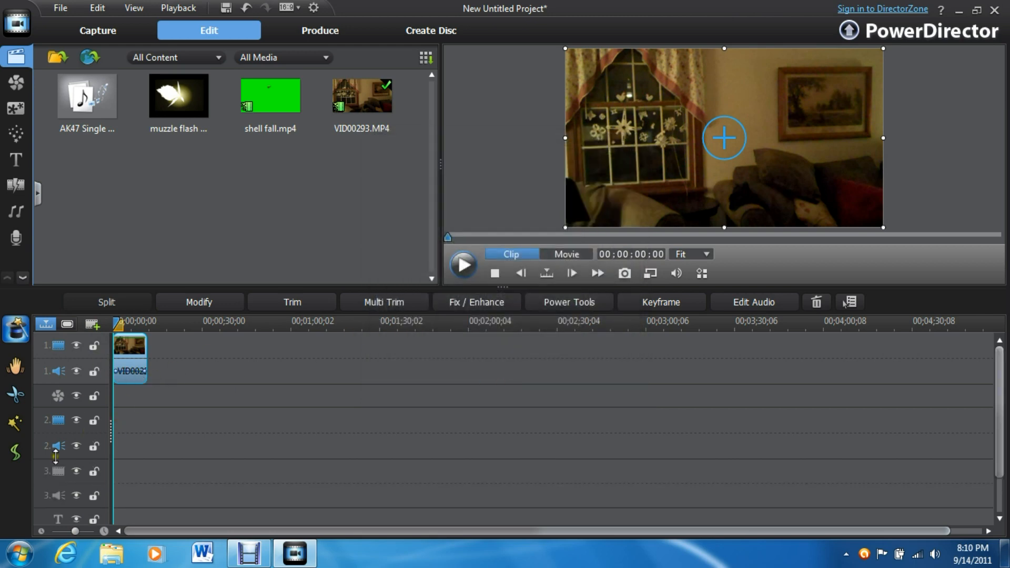
mouse_move(281, 117)
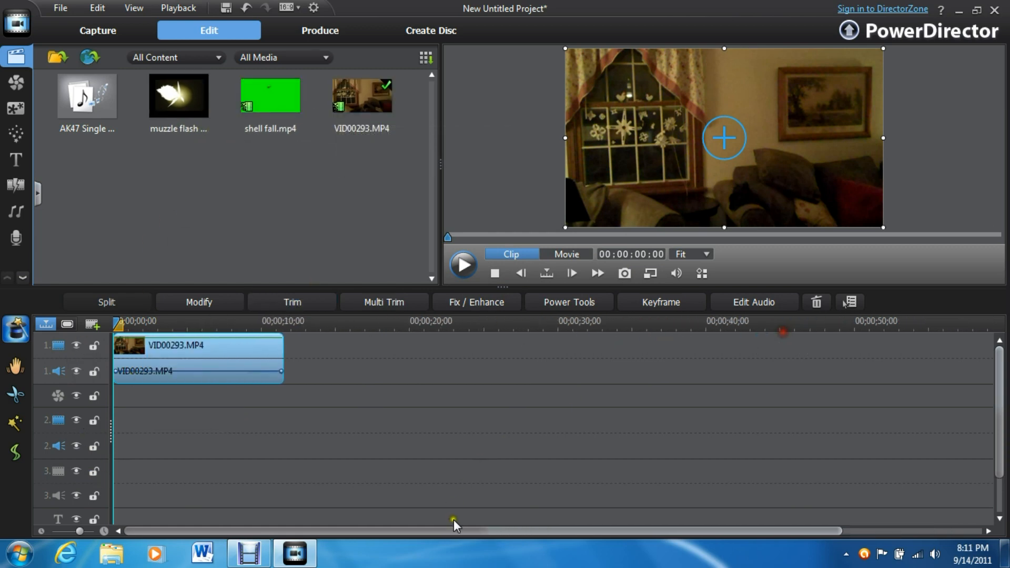
Step: Play the gun video, pause after the shot and step back to frame 00;00;06;14
click(463, 264)
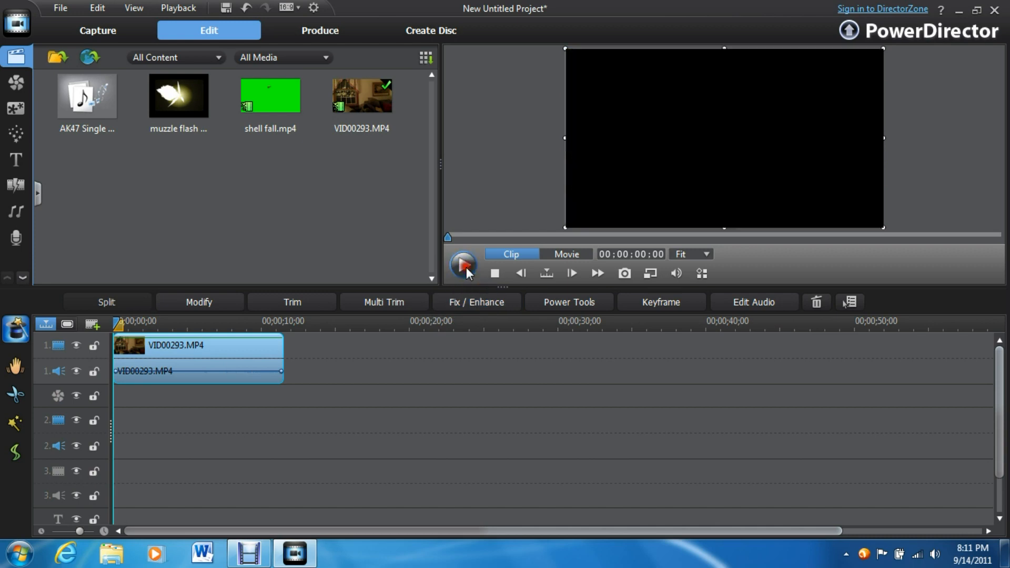
click(461, 265)
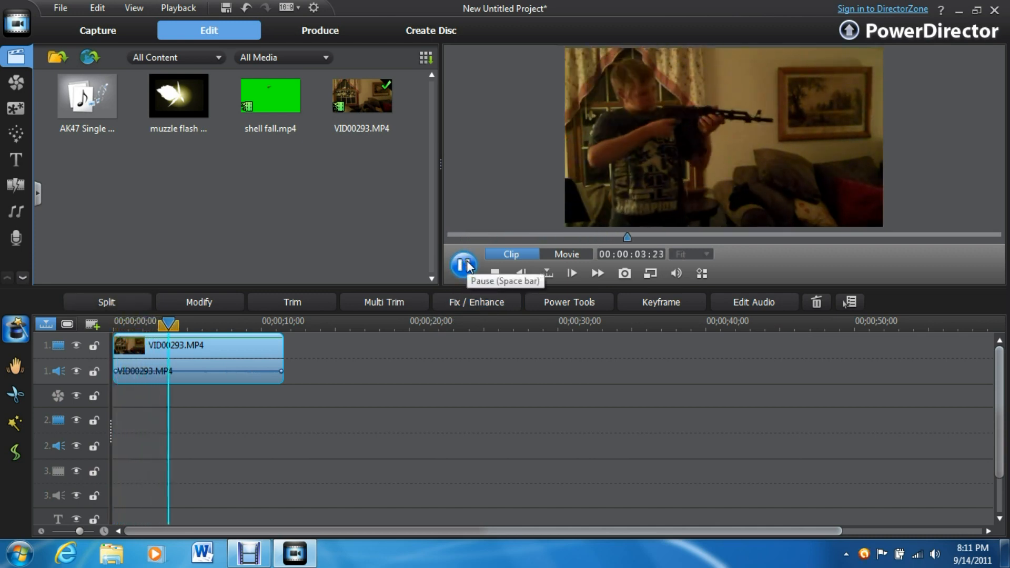
click(463, 265)
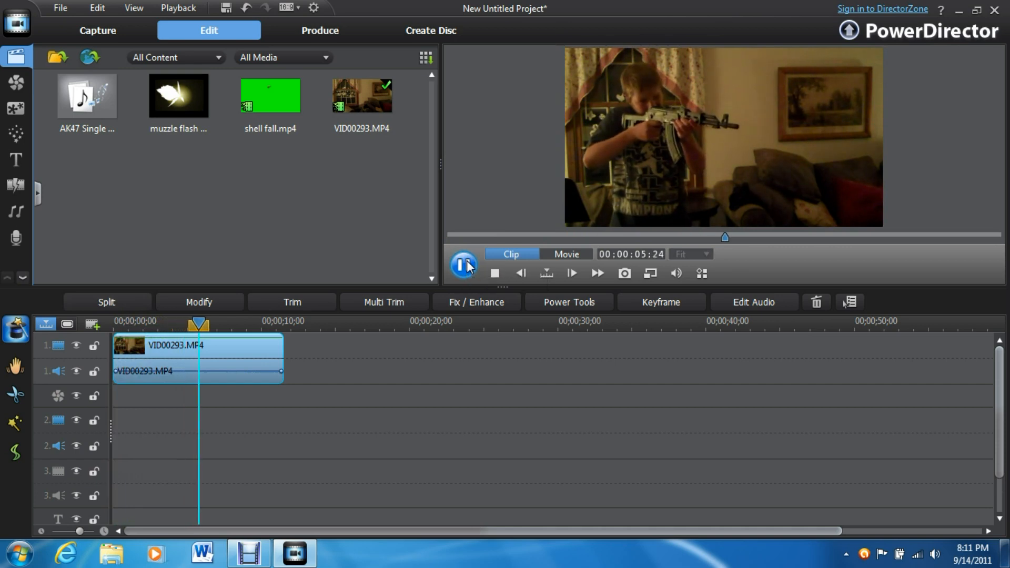
click(463, 264)
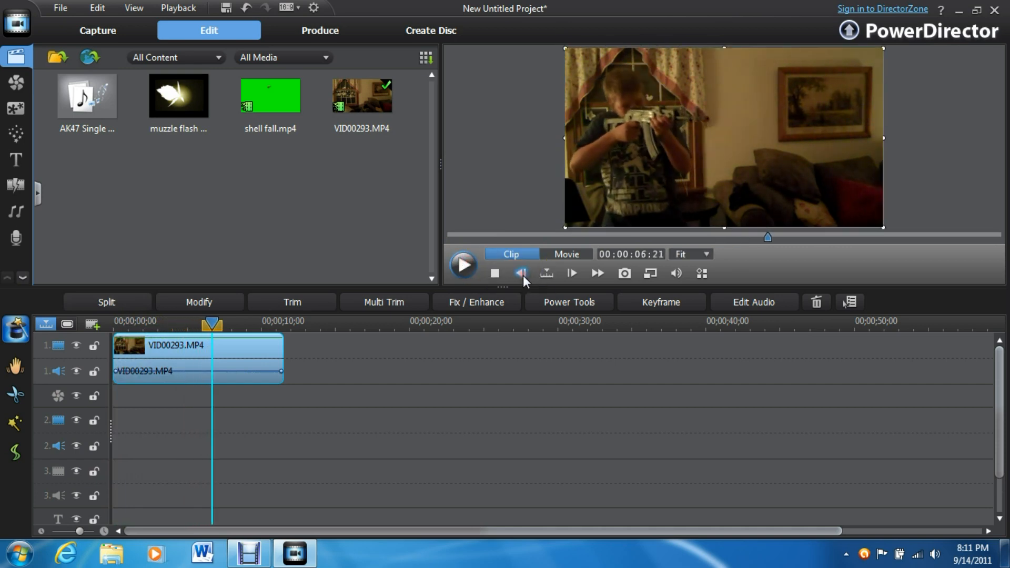
click(520, 273)
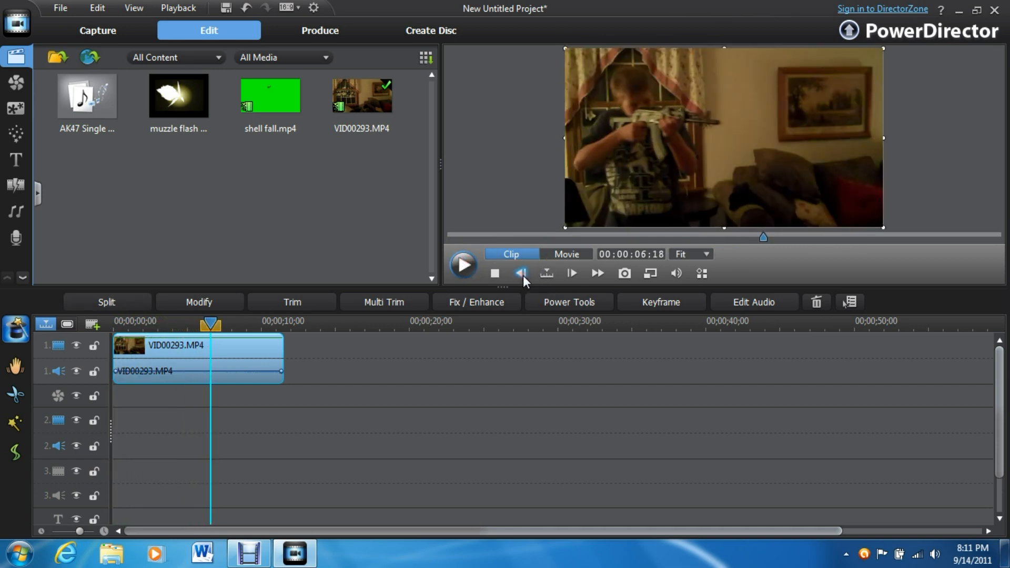
click(521, 273)
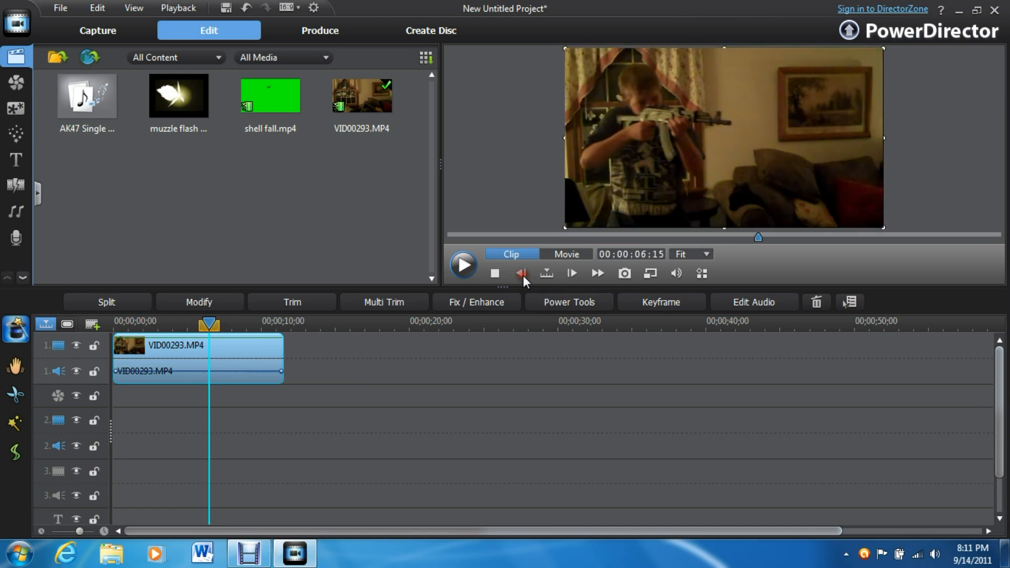
click(520, 273)
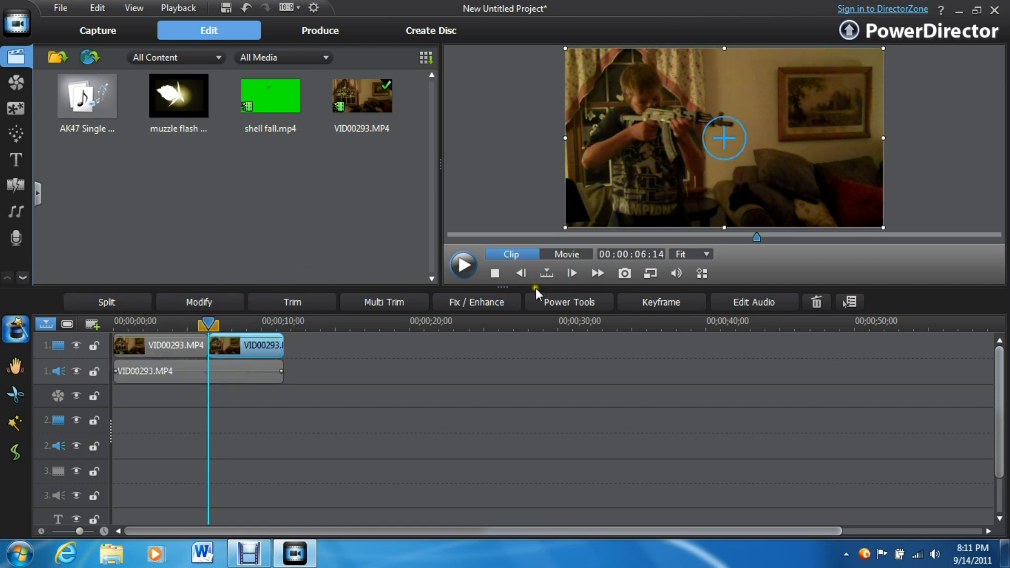
Step: Split the video and its audio at the gunshot frame
click(572, 273)
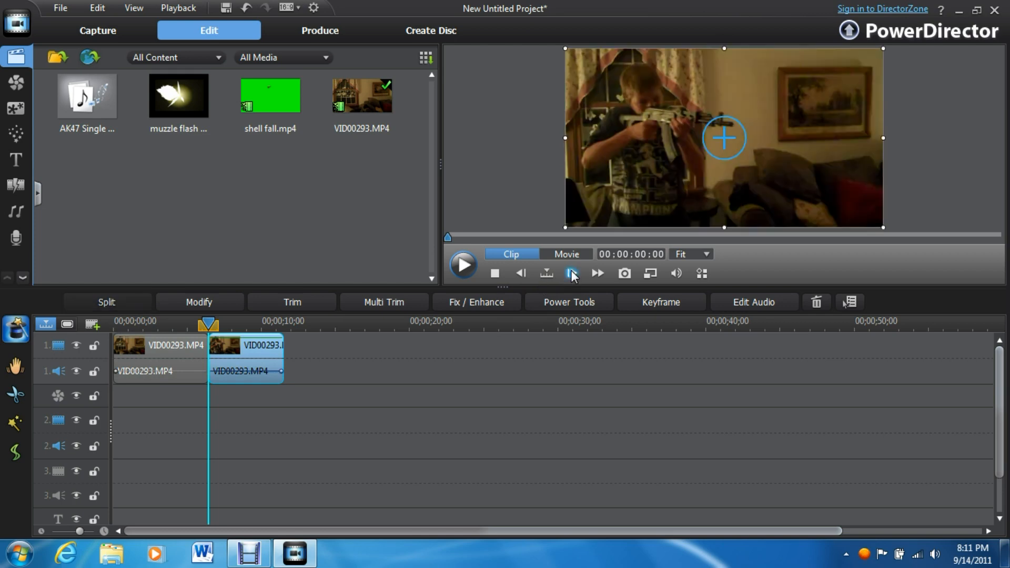
click(571, 274)
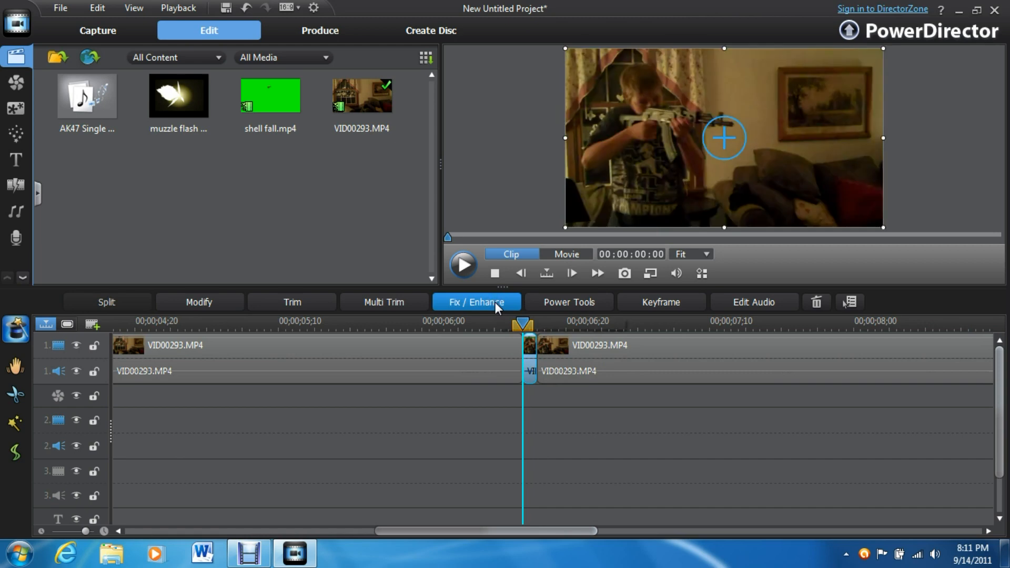
Step: Apply Lighting Adjustment with Extreme backlight to the second clip via Fix / Enhance
click(477, 302)
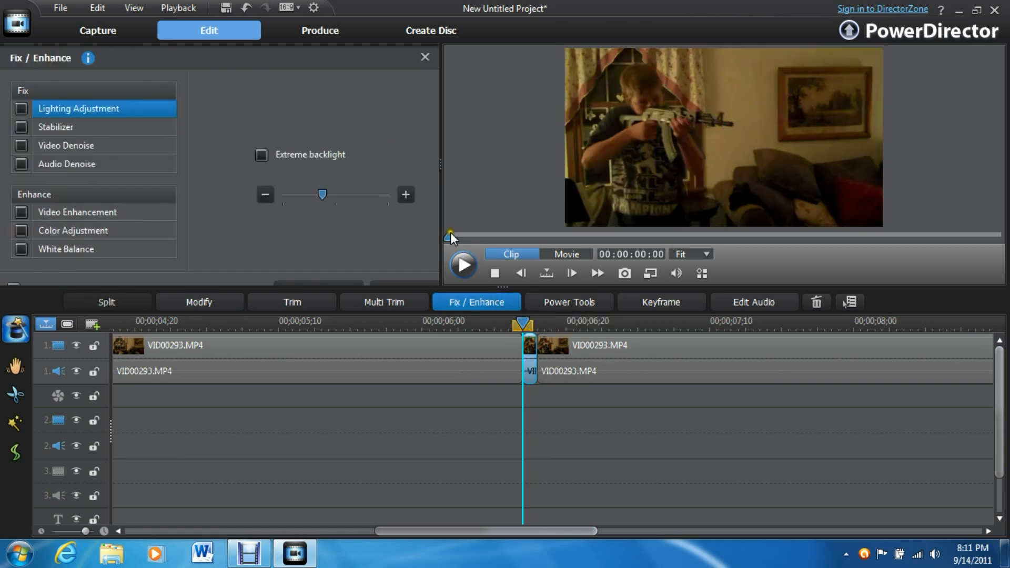
click(262, 155)
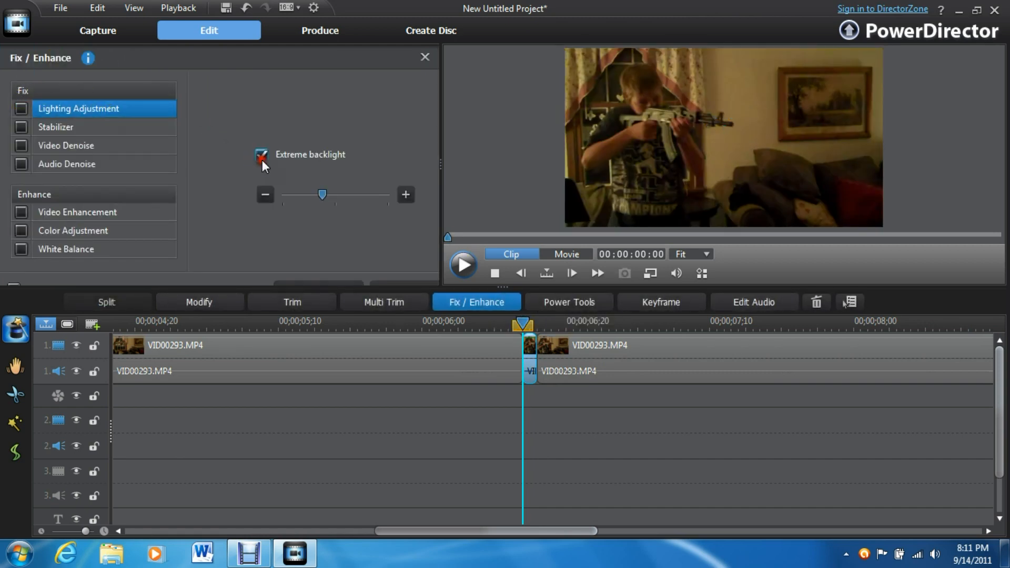
click(261, 155)
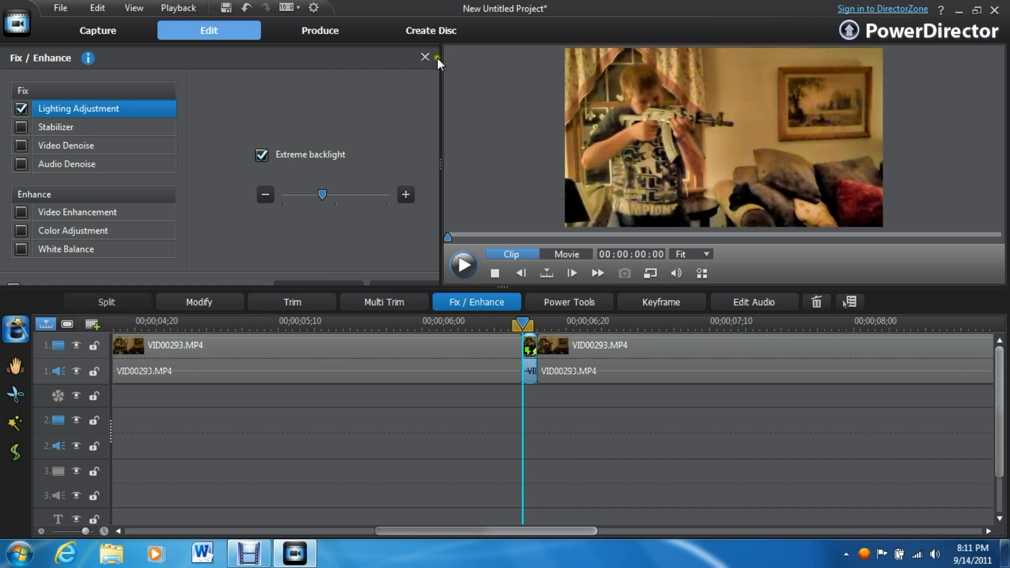
click(425, 57)
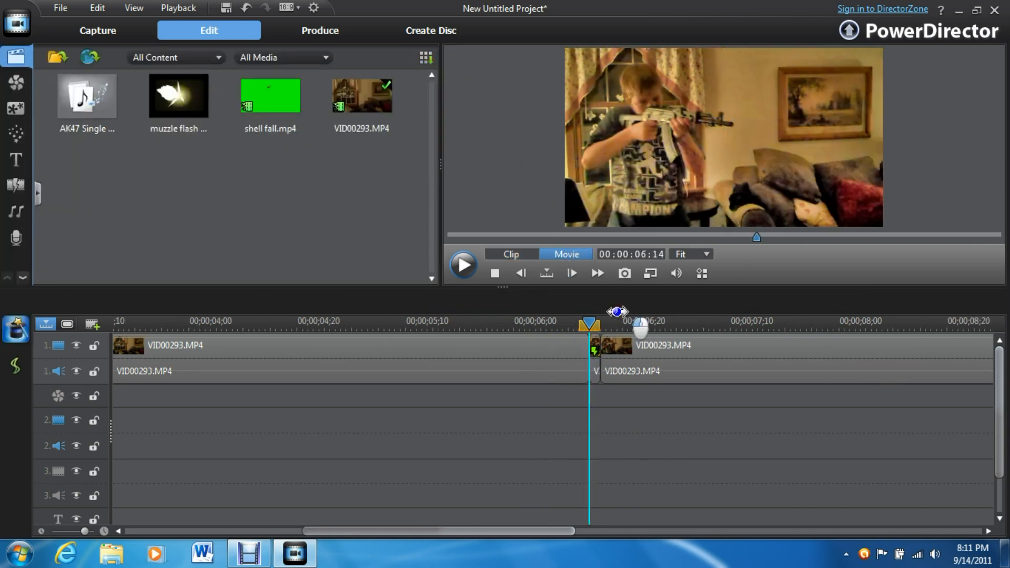
click(846, 554)
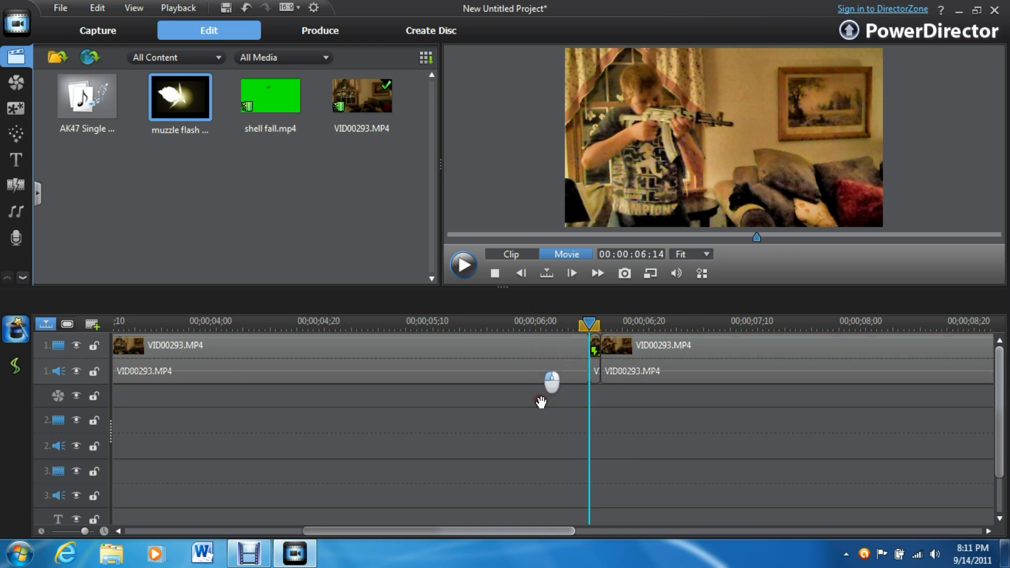
Step: Place the muzzle flash on a lower track at the split, flip it left-right and tilt it to the barrel
drag(178, 97, 631, 420)
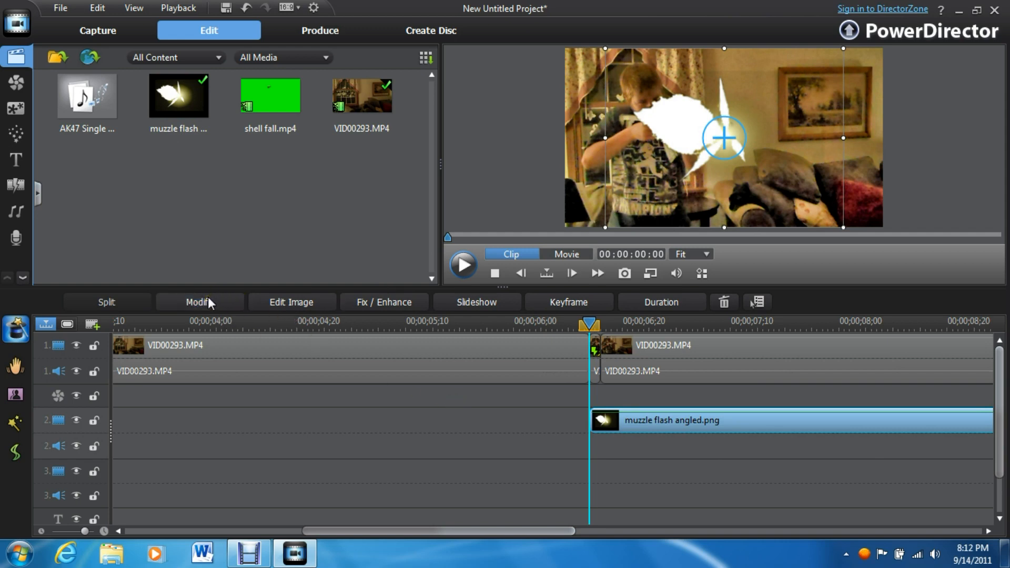
click(200, 302)
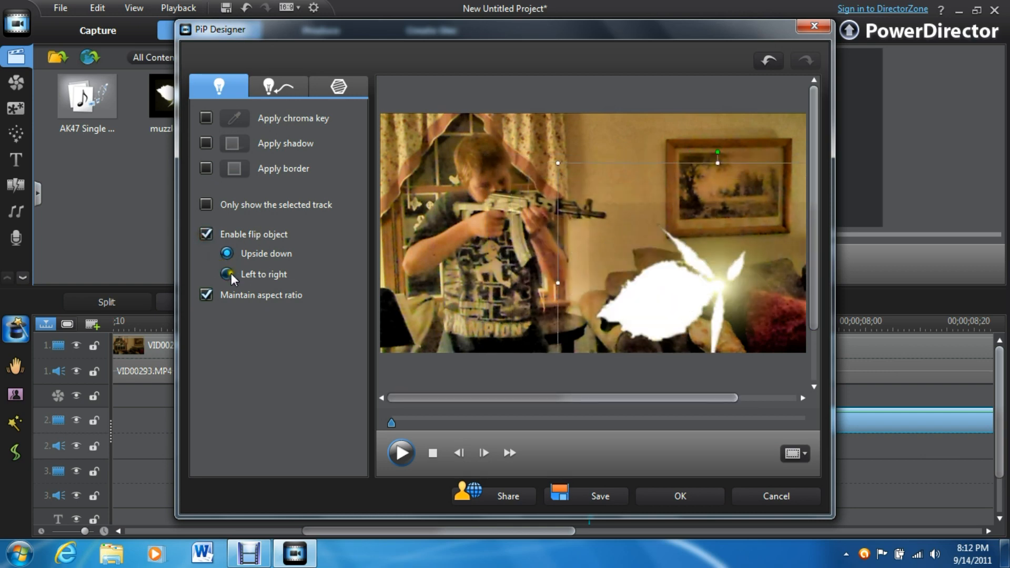
click(223, 274)
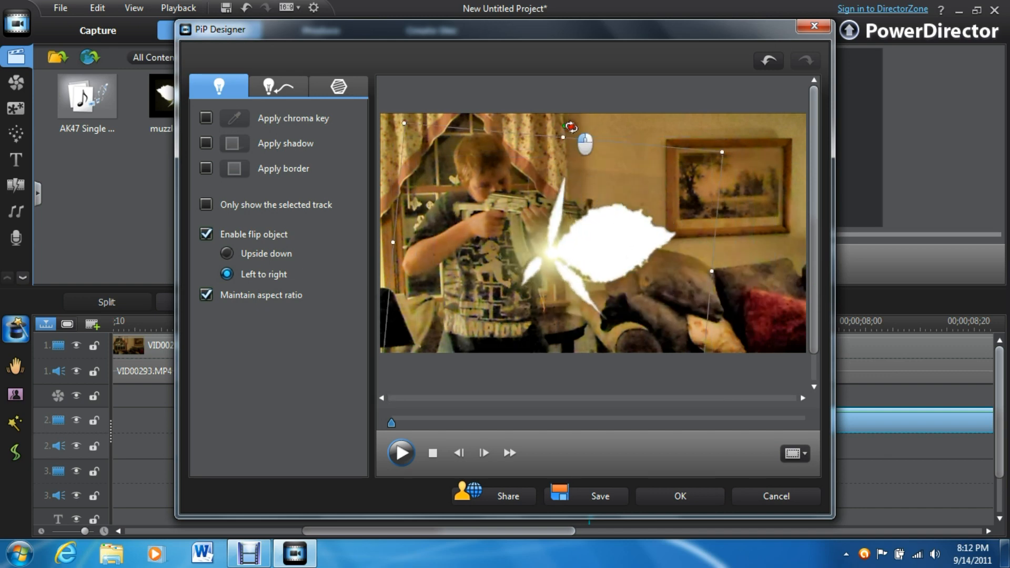
drag(572, 127, 587, 133)
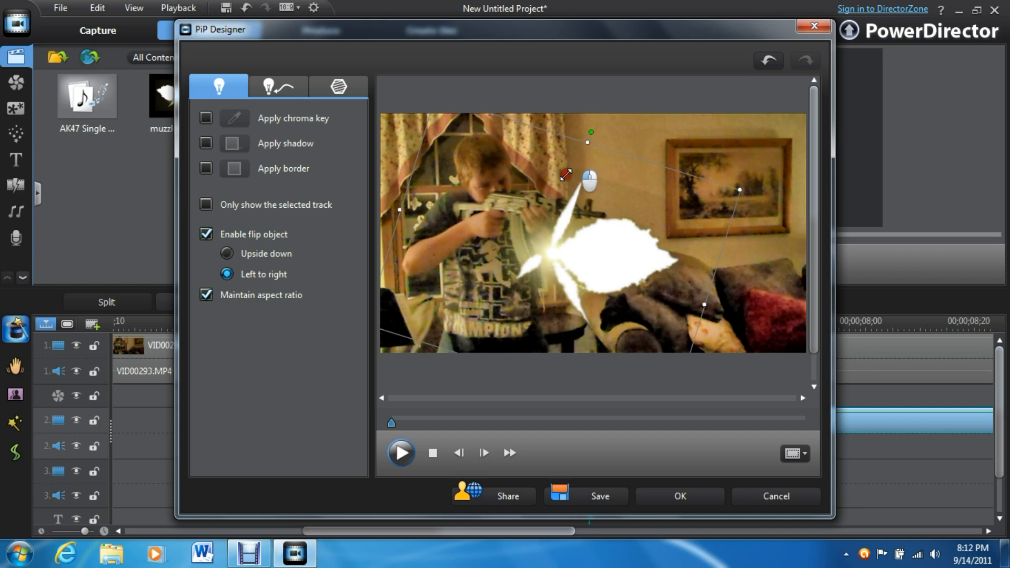
click(680, 496)
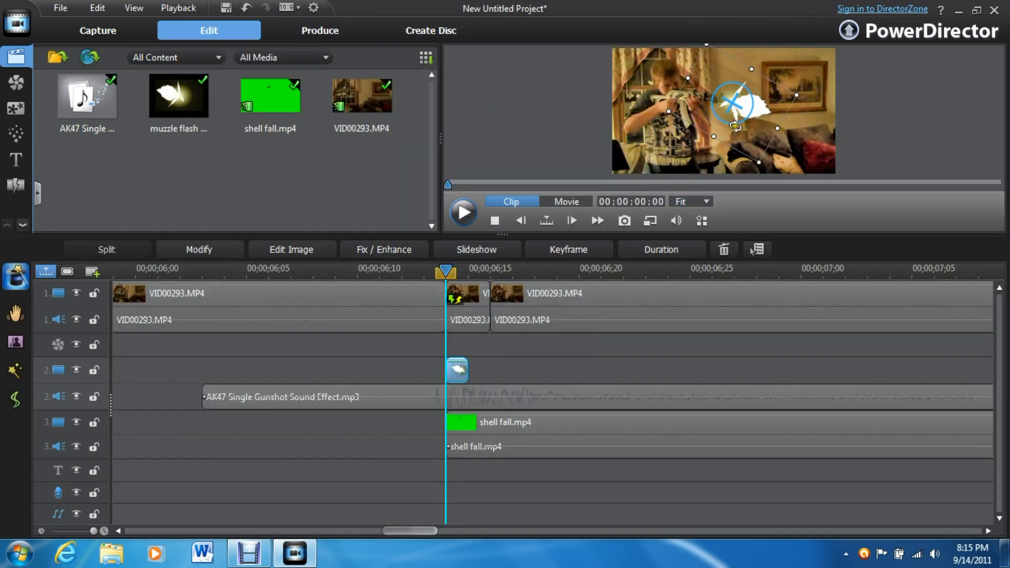
Step: Chroma-key out the flash image's black background with intensity raised to about 44
click(200, 249)
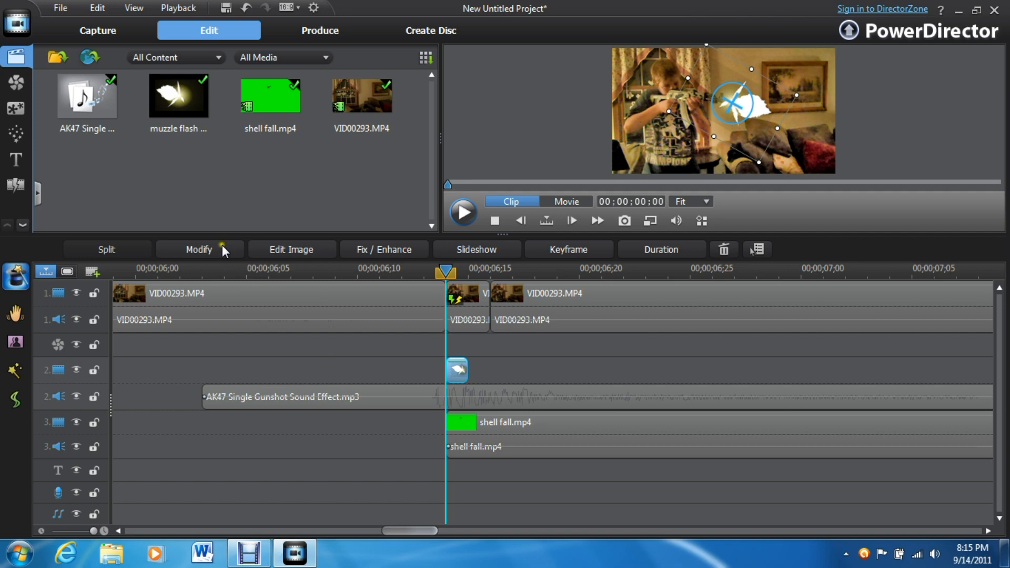
click(199, 249)
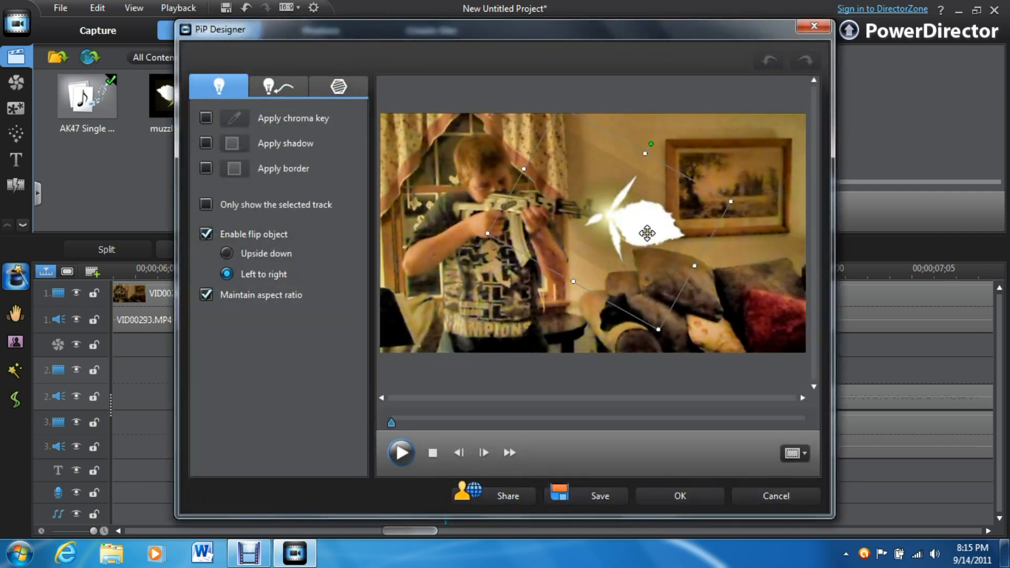
mouse_move(478, 176)
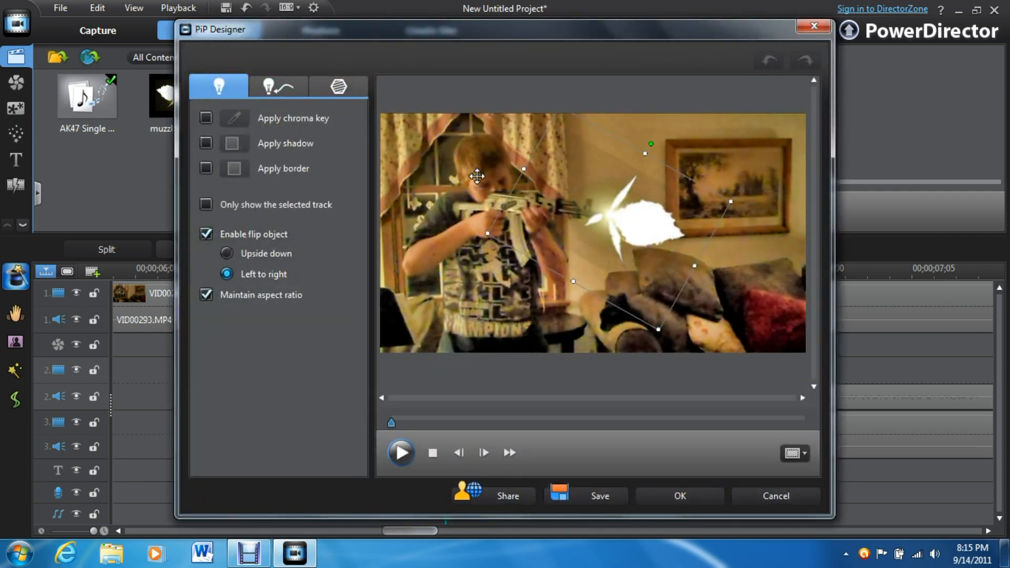
click(205, 118)
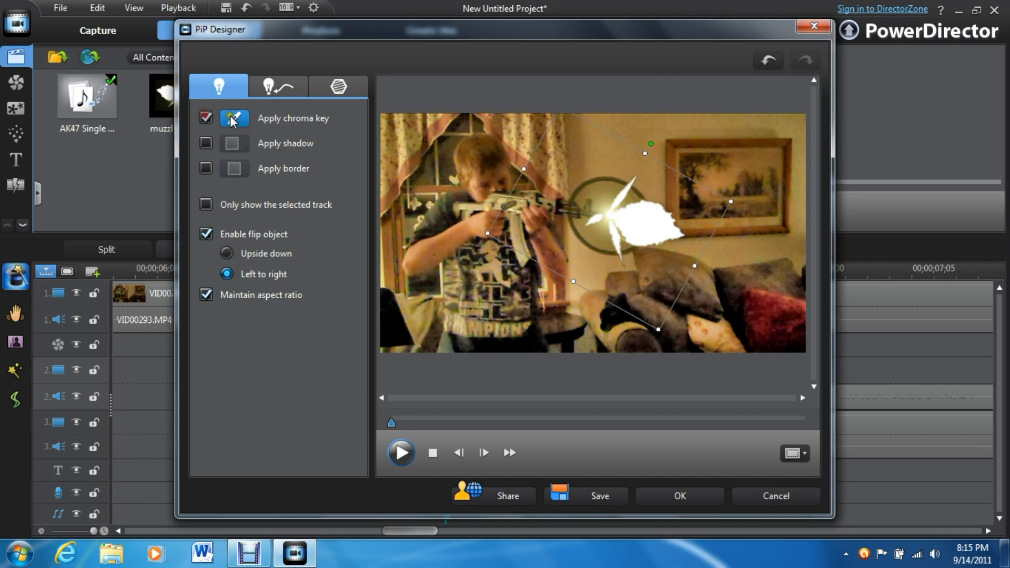
click(233, 118)
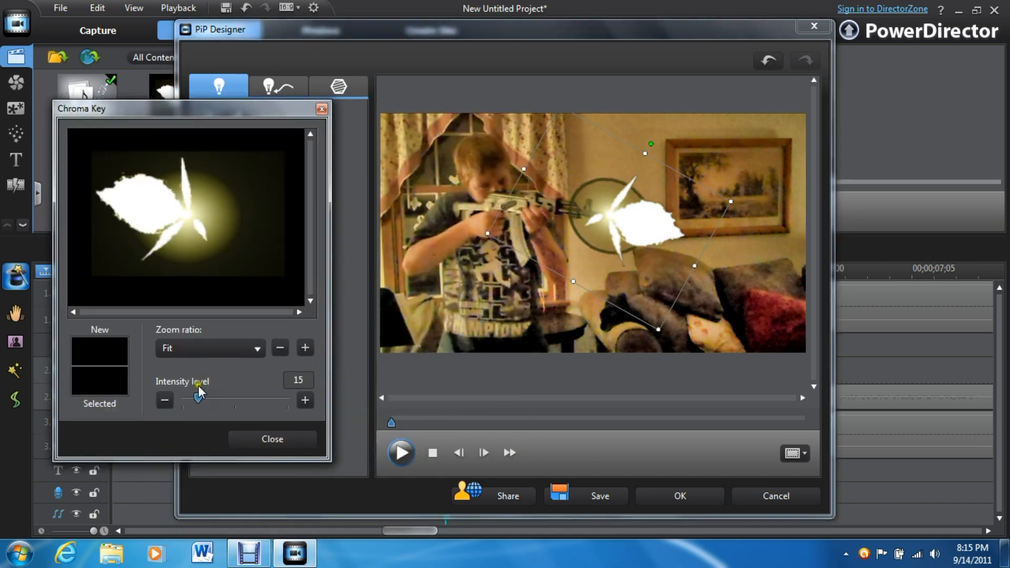
drag(193, 400, 231, 400)
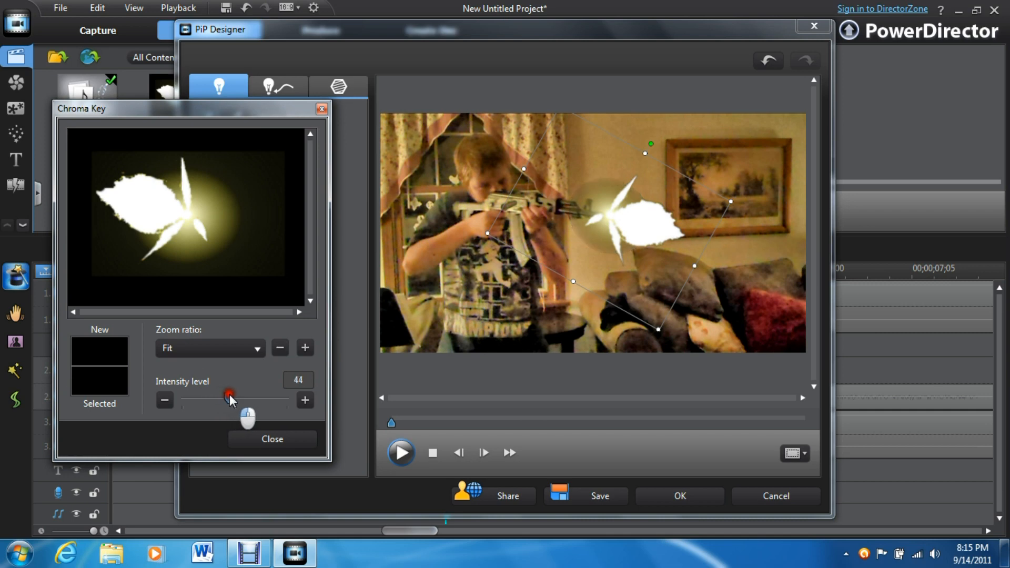
drag(228, 393, 265, 394)
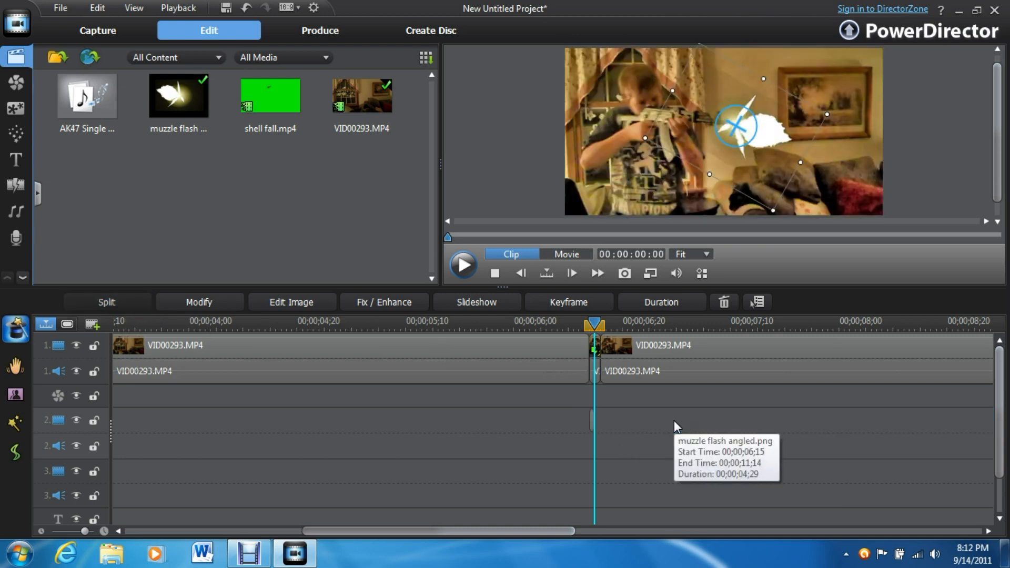
Step: Drop shell fall.mp4 onto video track 3 starting at the split point
click(566, 254)
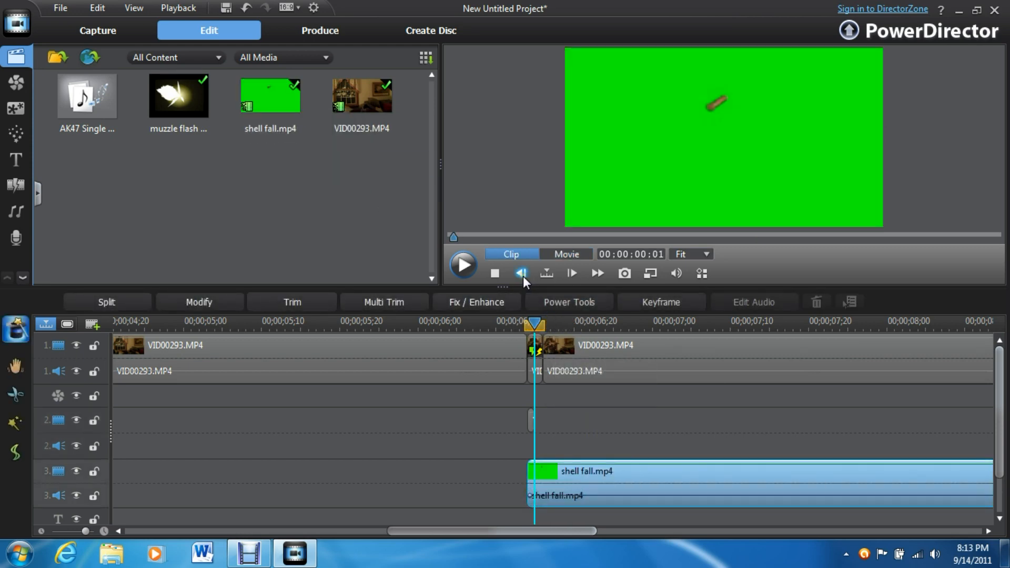
Step: Chroma-key the shell-fall clip's green background with the eyedropper, intensity about 51
click(521, 274)
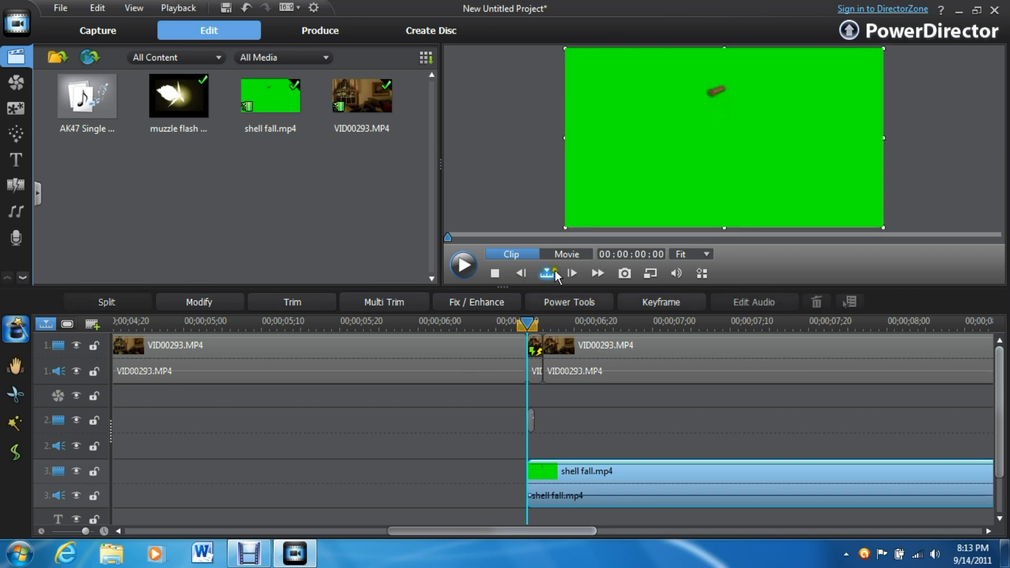
click(199, 302)
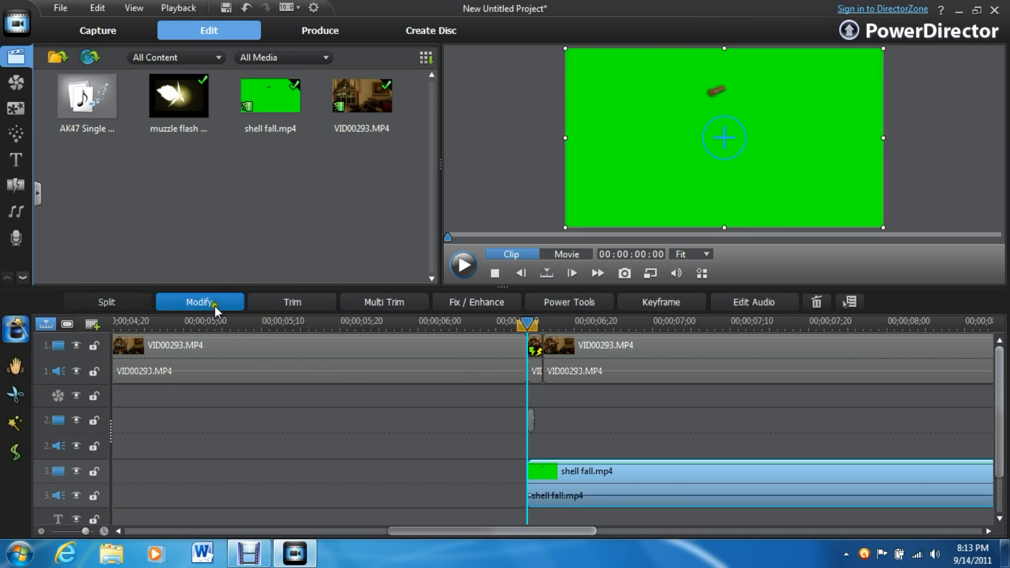
click(200, 301)
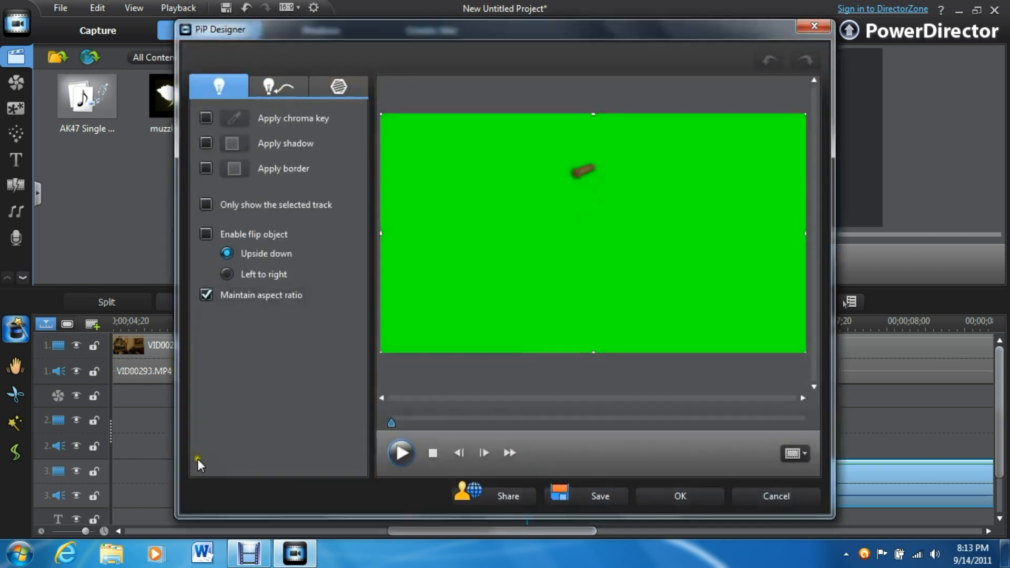
click(206, 118)
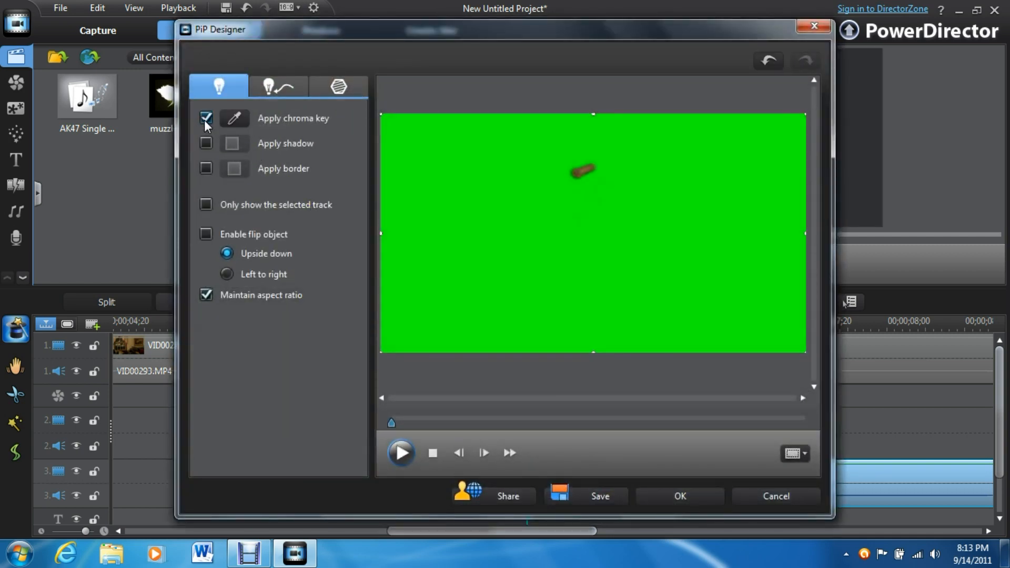
click(234, 118)
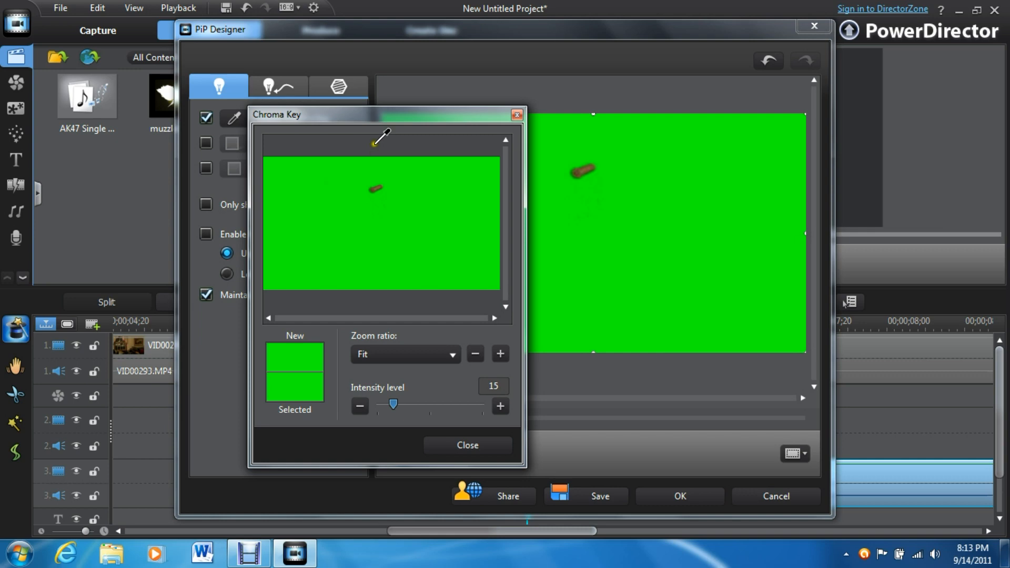
drag(386, 113, 249, 99)
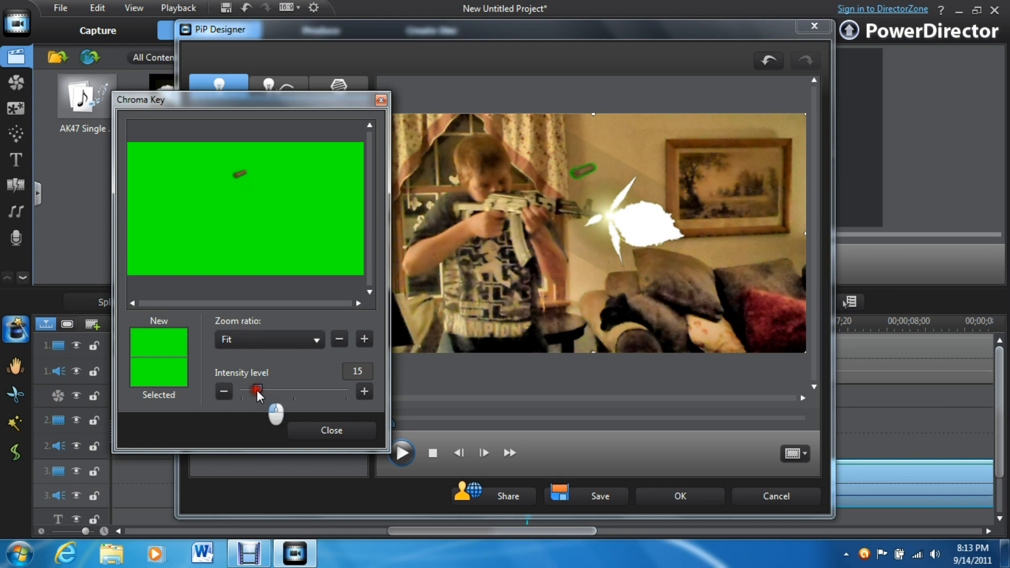
drag(256, 391, 291, 392)
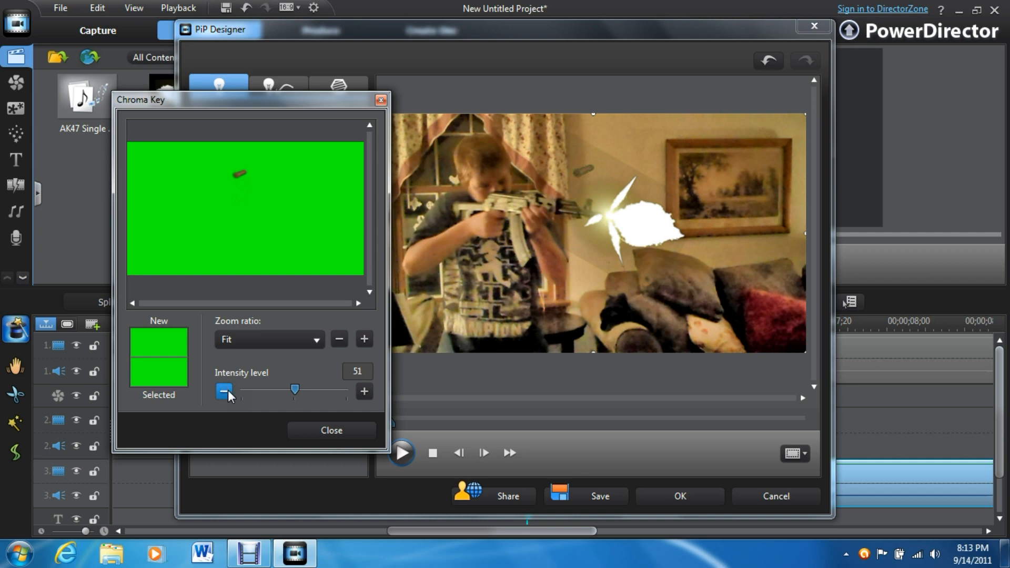
Step: Shrink the shell overlay, place it beside the gun and confirm
click(332, 430)
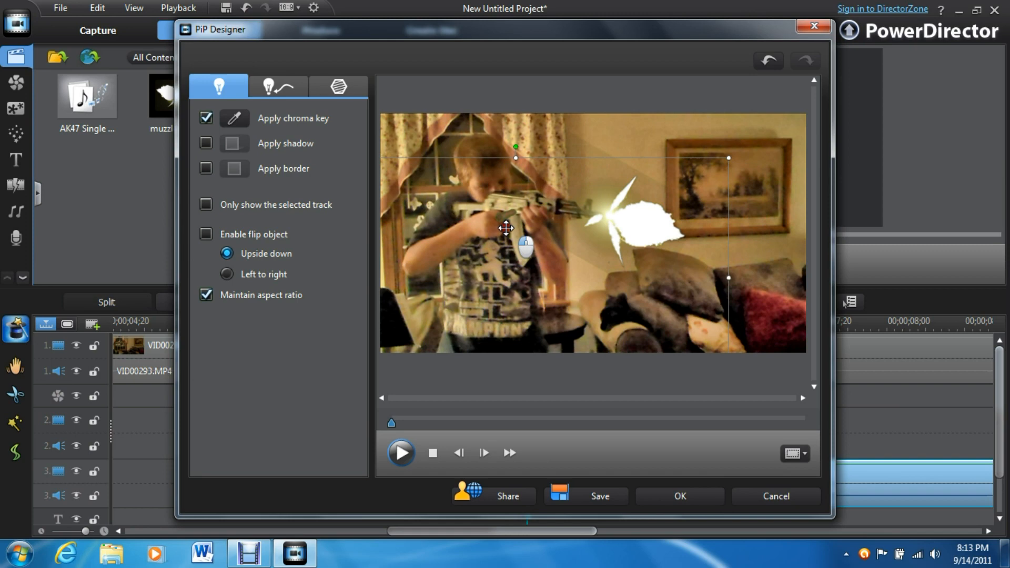
drag(506, 228, 510, 160)
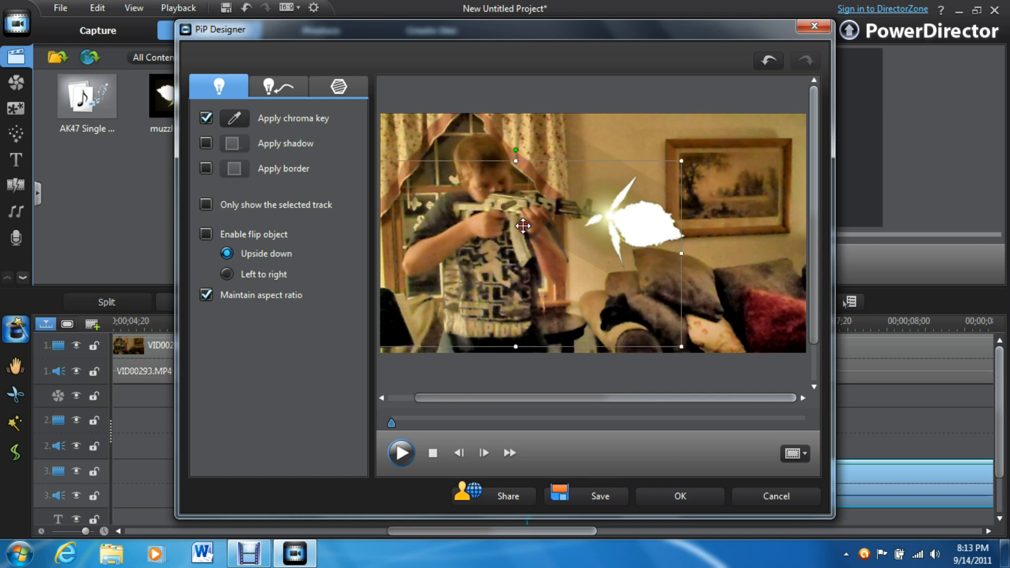
click(680, 497)
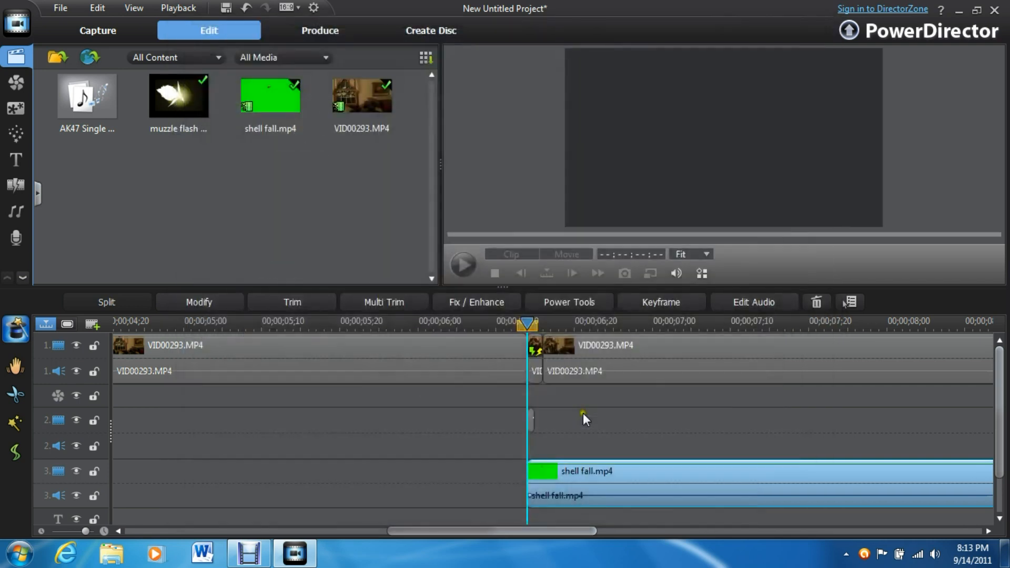
Step: Place AK47 Single Gunshot Sound Effect.mp3 on audio track 2, nudged left to start just before the flash
click(565, 253)
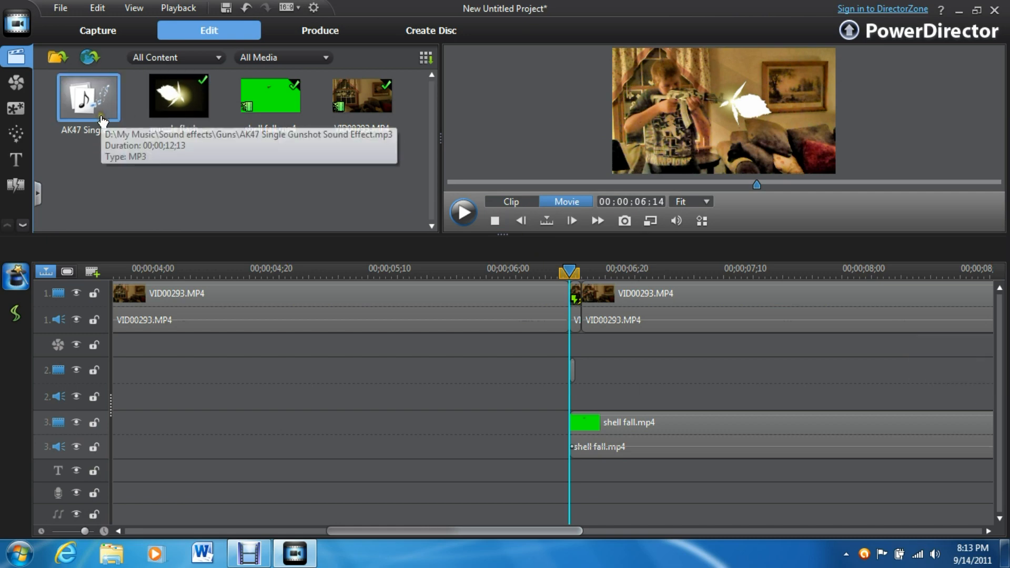
drag(88, 98, 567, 397)
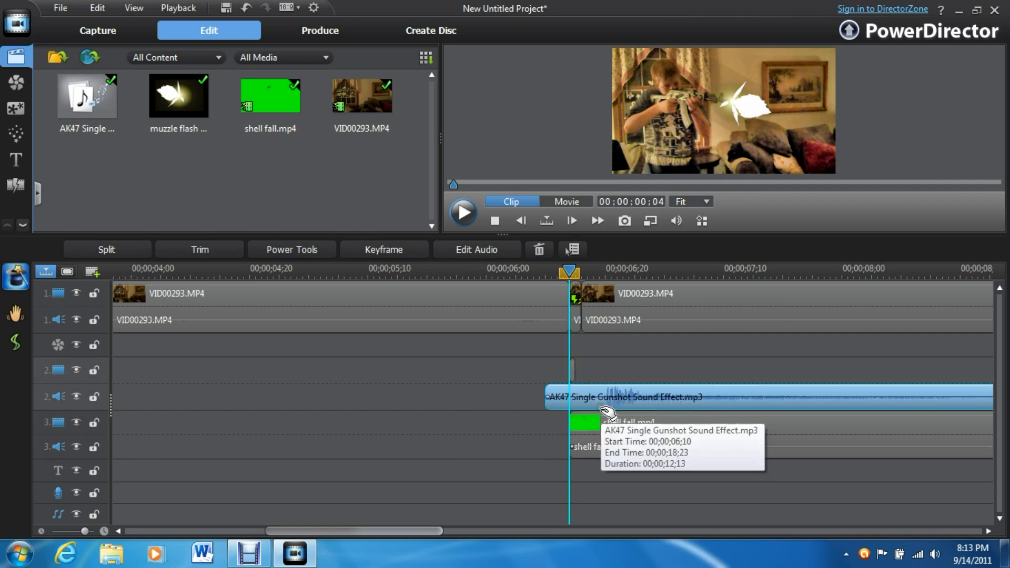
drag(622, 396, 591, 415)
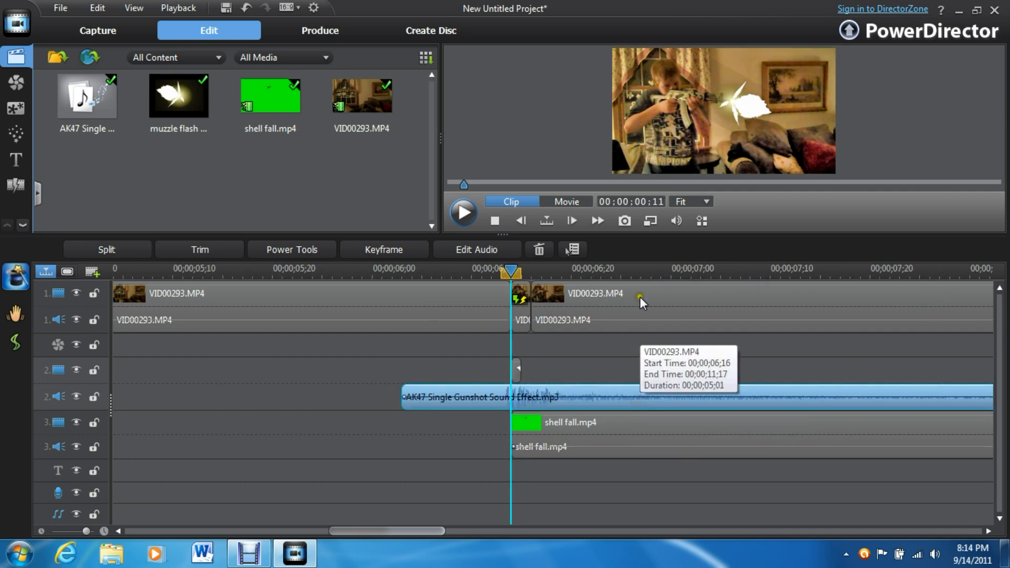
click(565, 201)
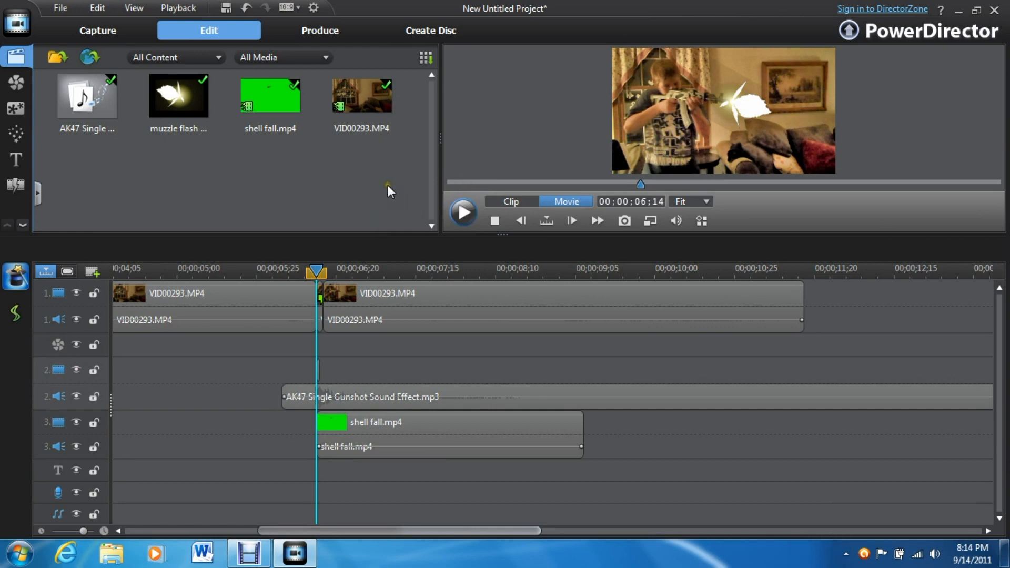
mouse_move(278, 177)
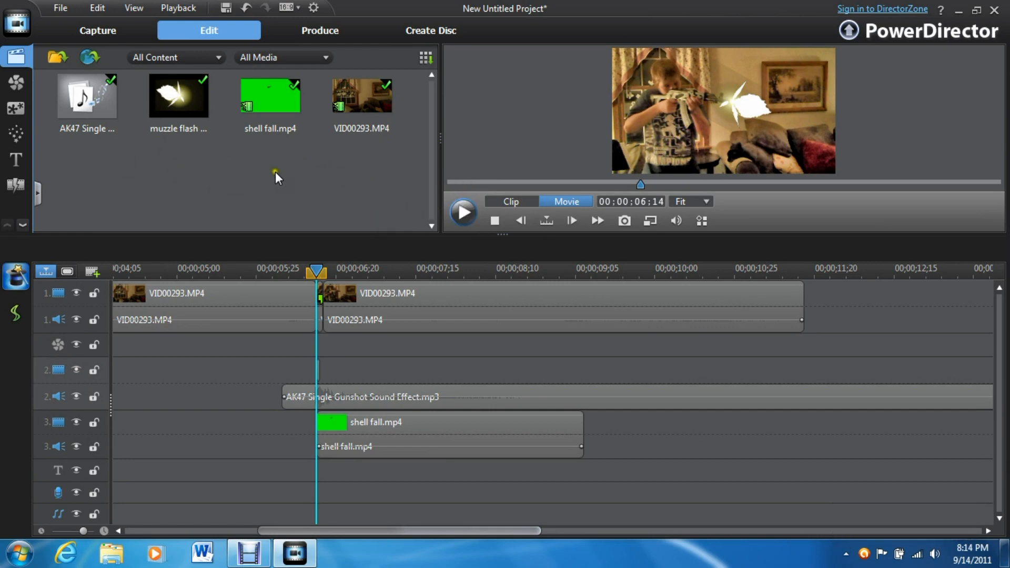
mouse_move(400, 187)
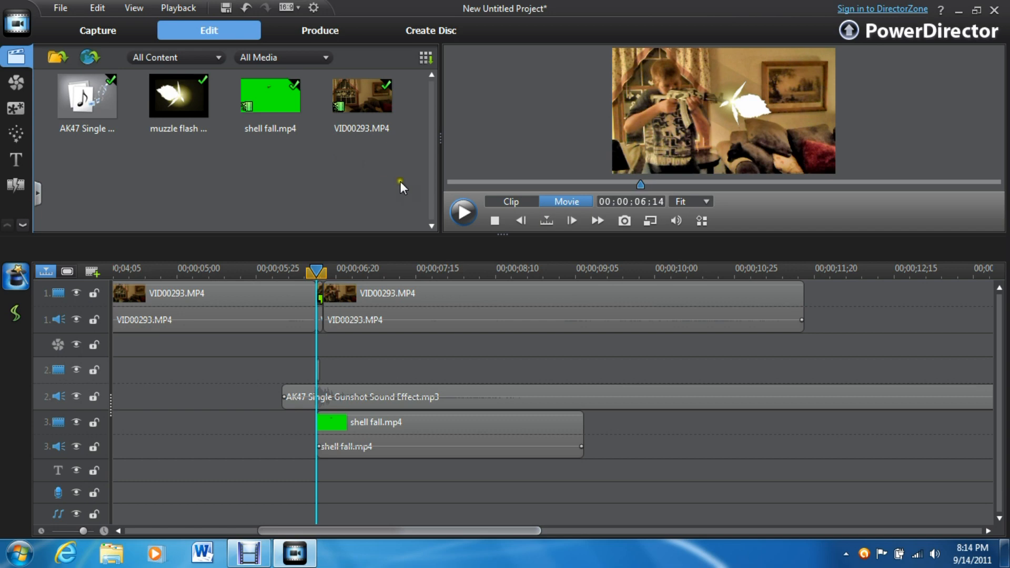
mouse_move(400, 200)
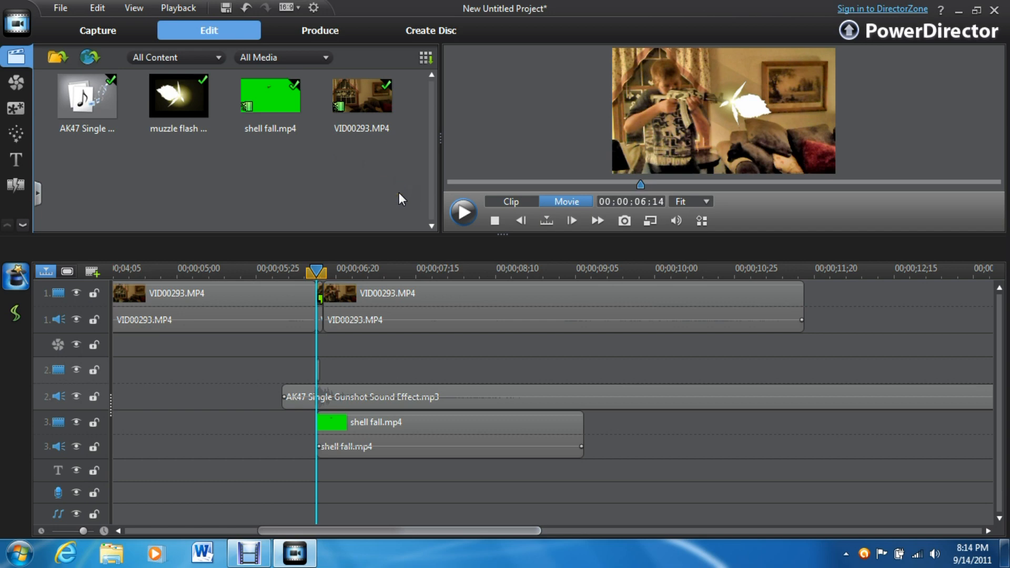